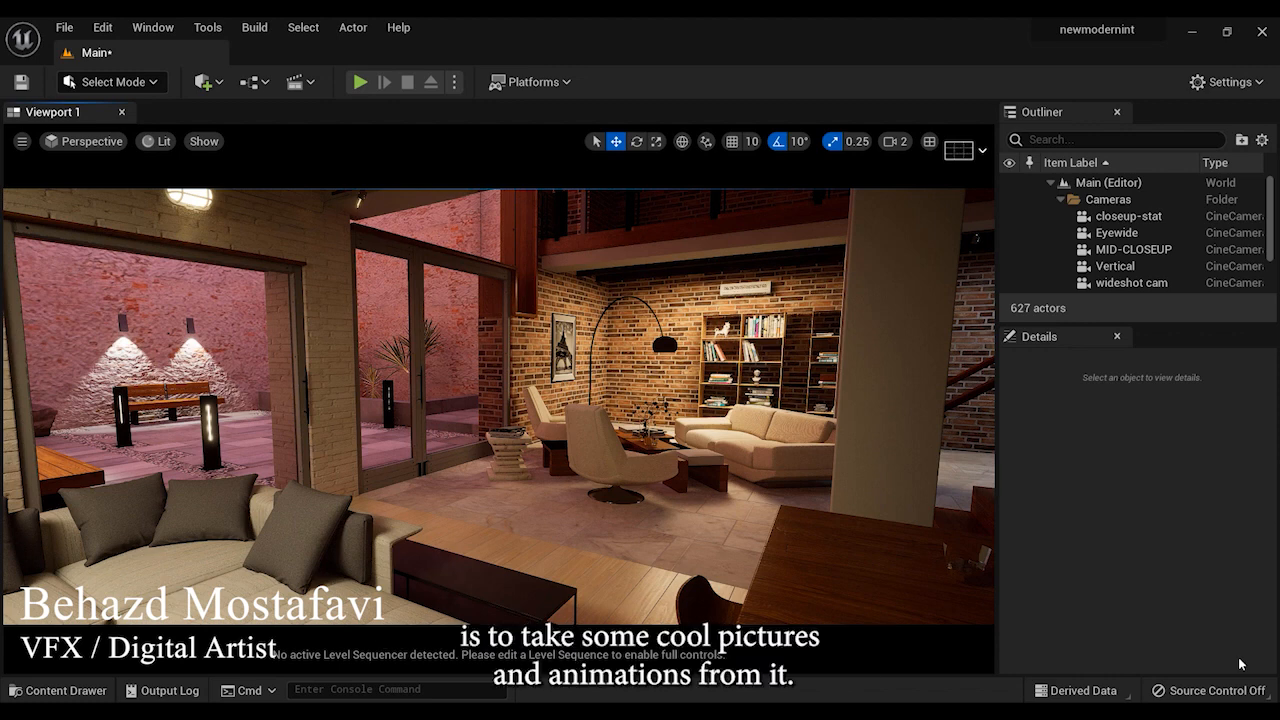
mouse_move(1204, 658)
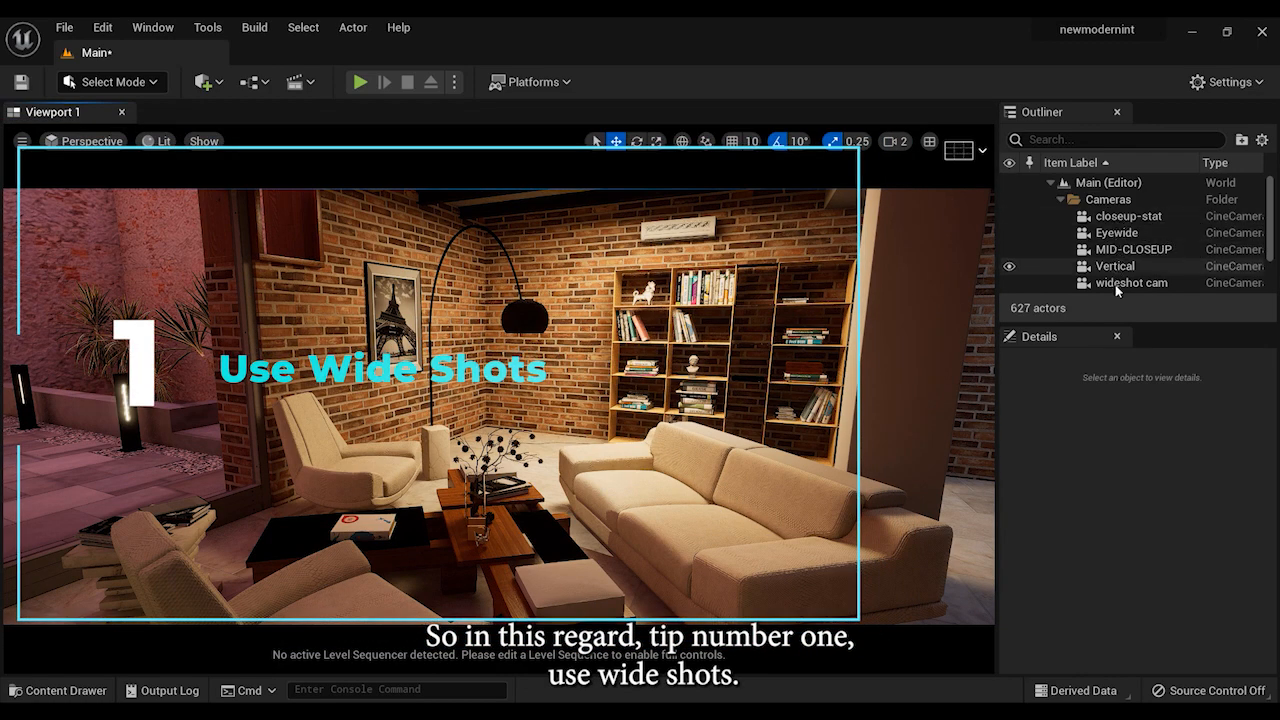
- Pilot the wideshot cam so the viewport frames the whole room
click(1130, 284)
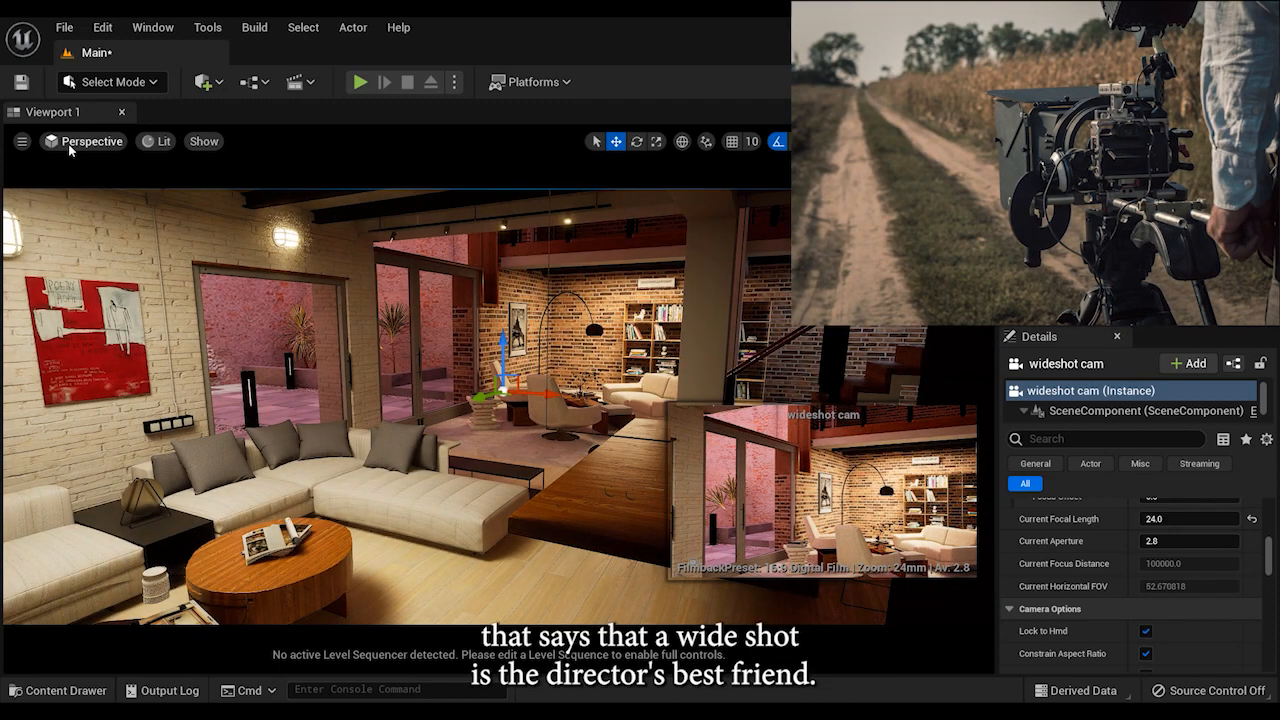
click(90, 140)
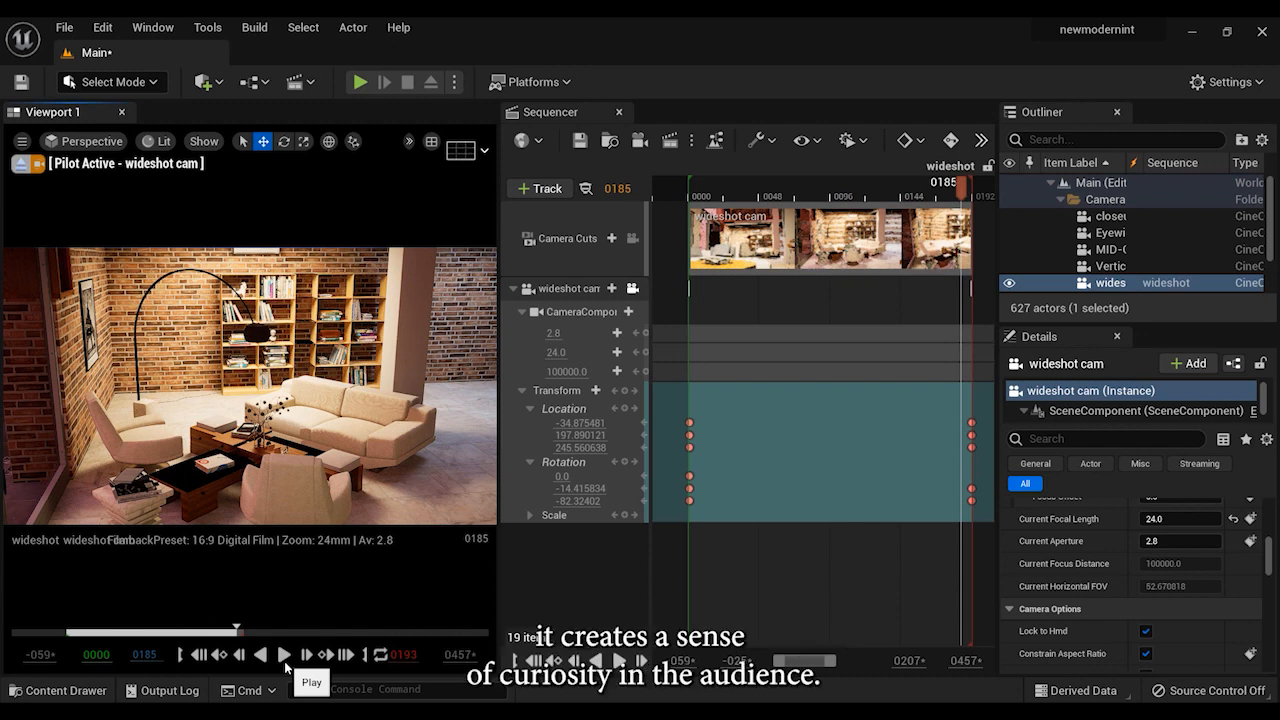
- Play the wide shot sequence through the wideshot cam, then pause it
click(284, 654)
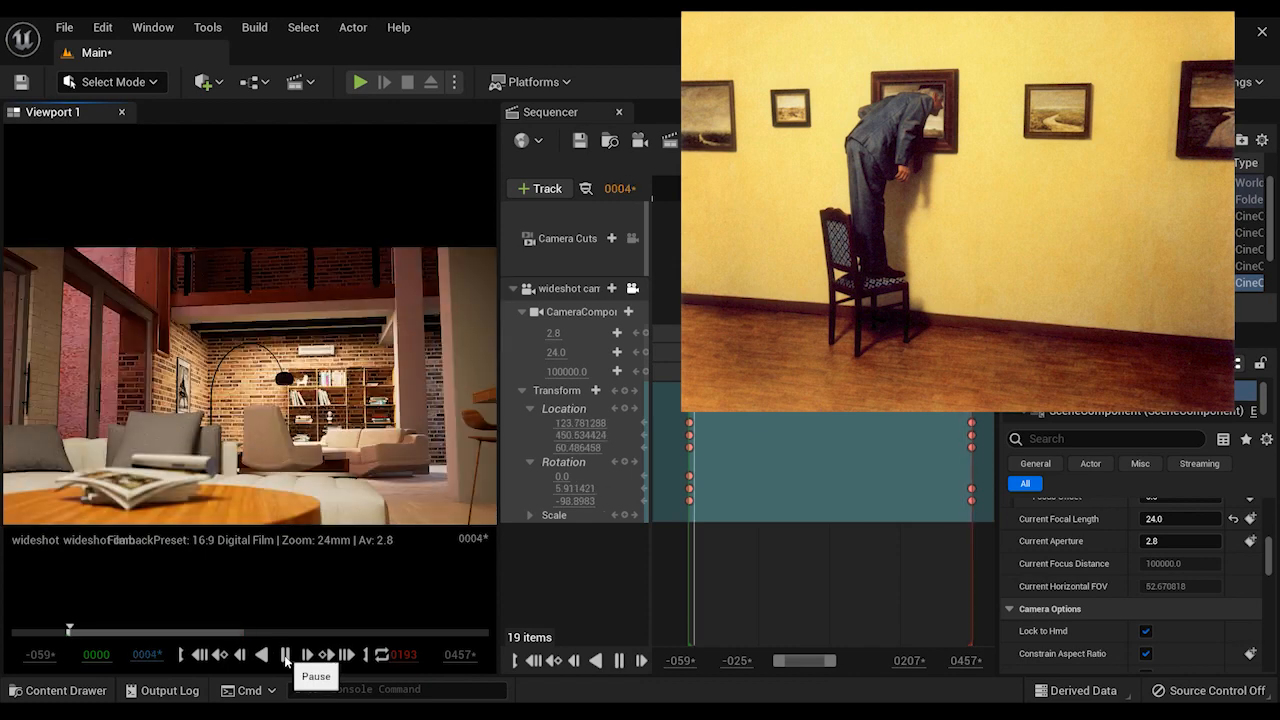
click(284, 654)
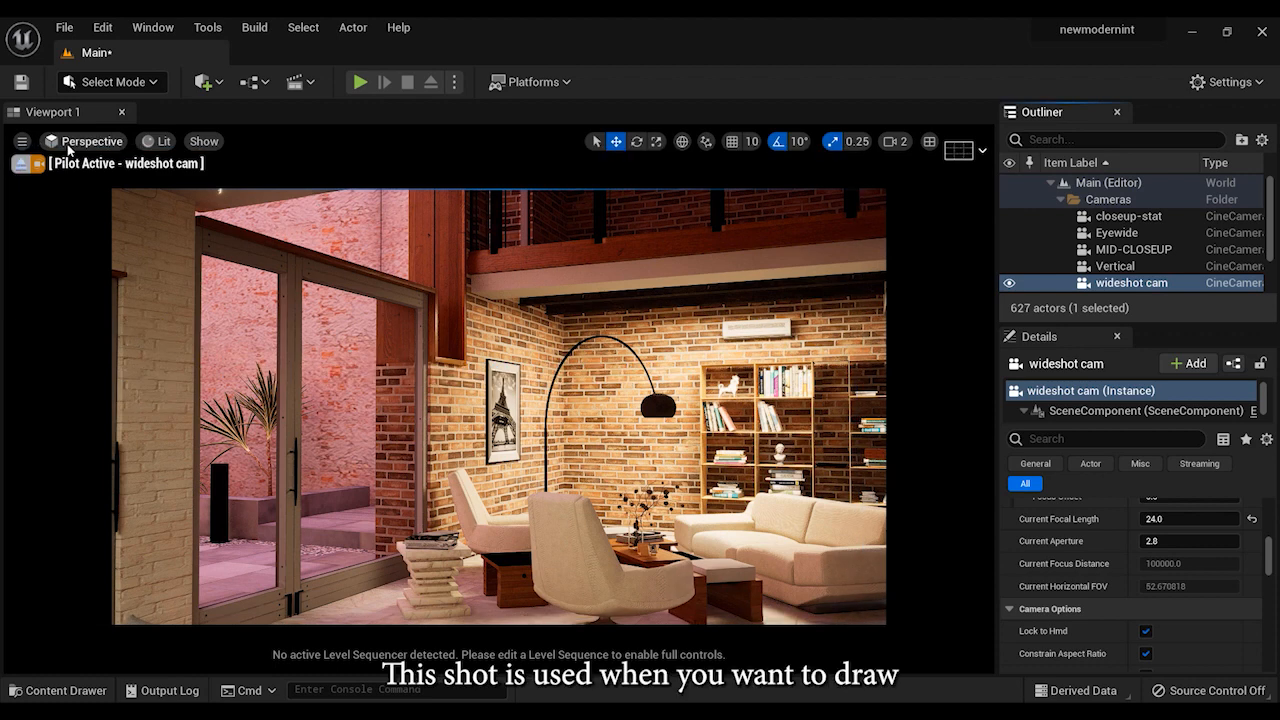
- Pilot the MID-CLOSEUP placed camera and select it for editing
click(90, 140)
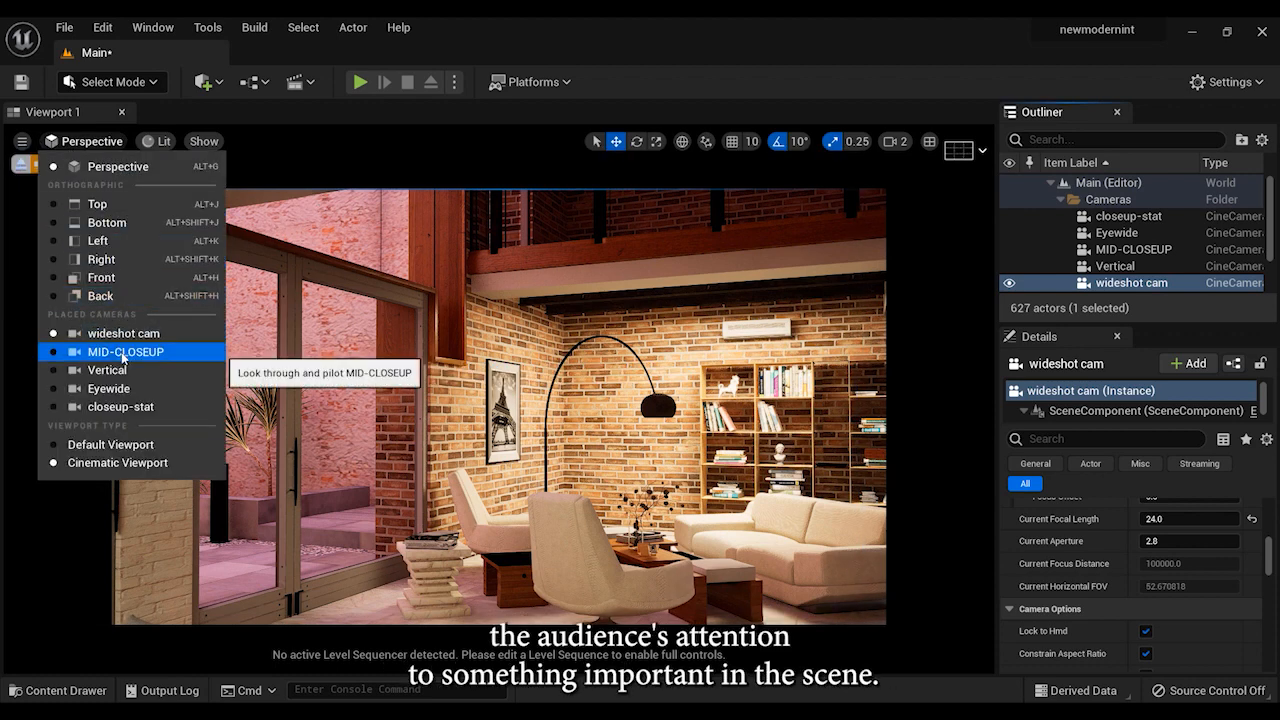
click(124, 352)
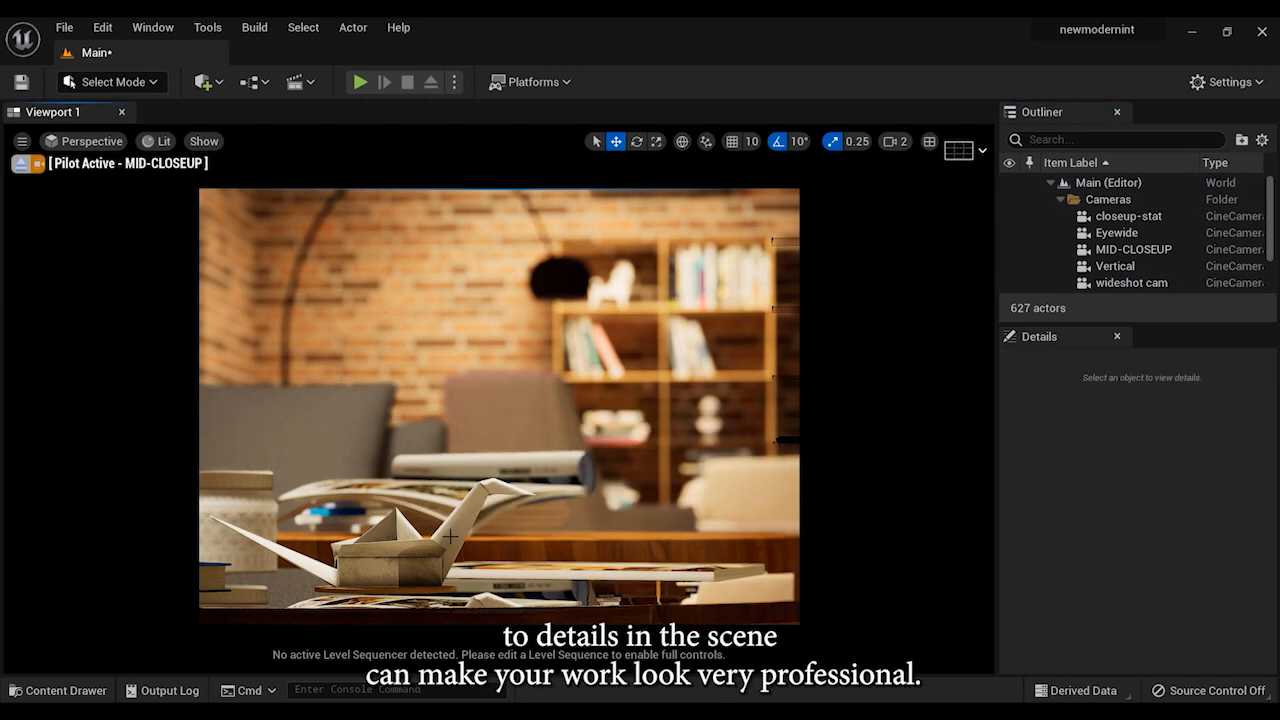
click(1132, 248)
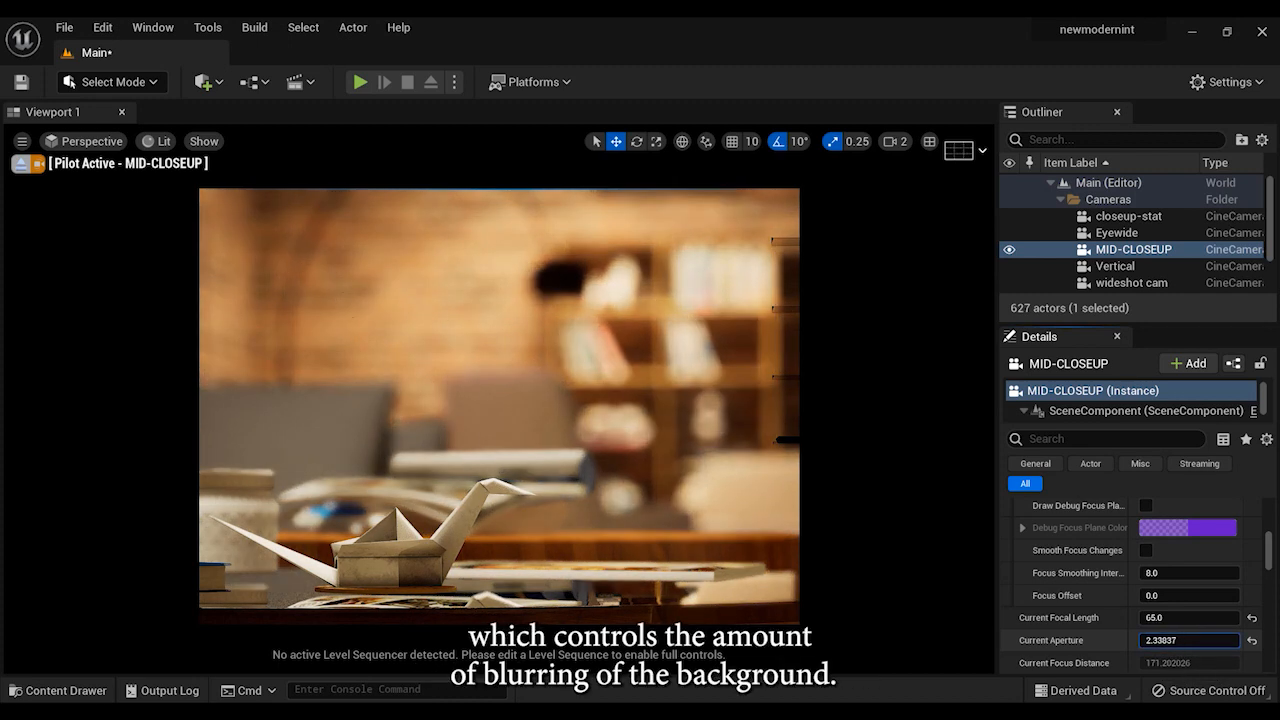
- Raise the MID-CLOSEUP camera's Current Aperture so the origami's background sharpens
text(3.819484)
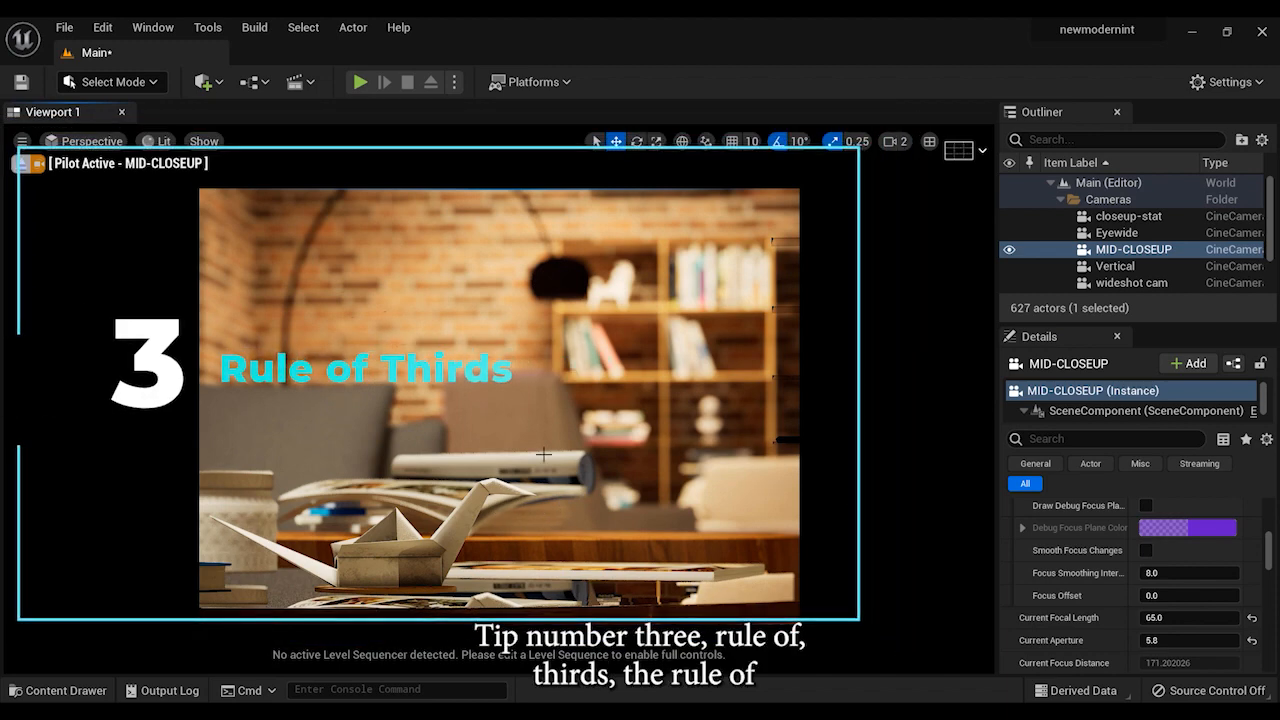
mouse_move(980, 150)
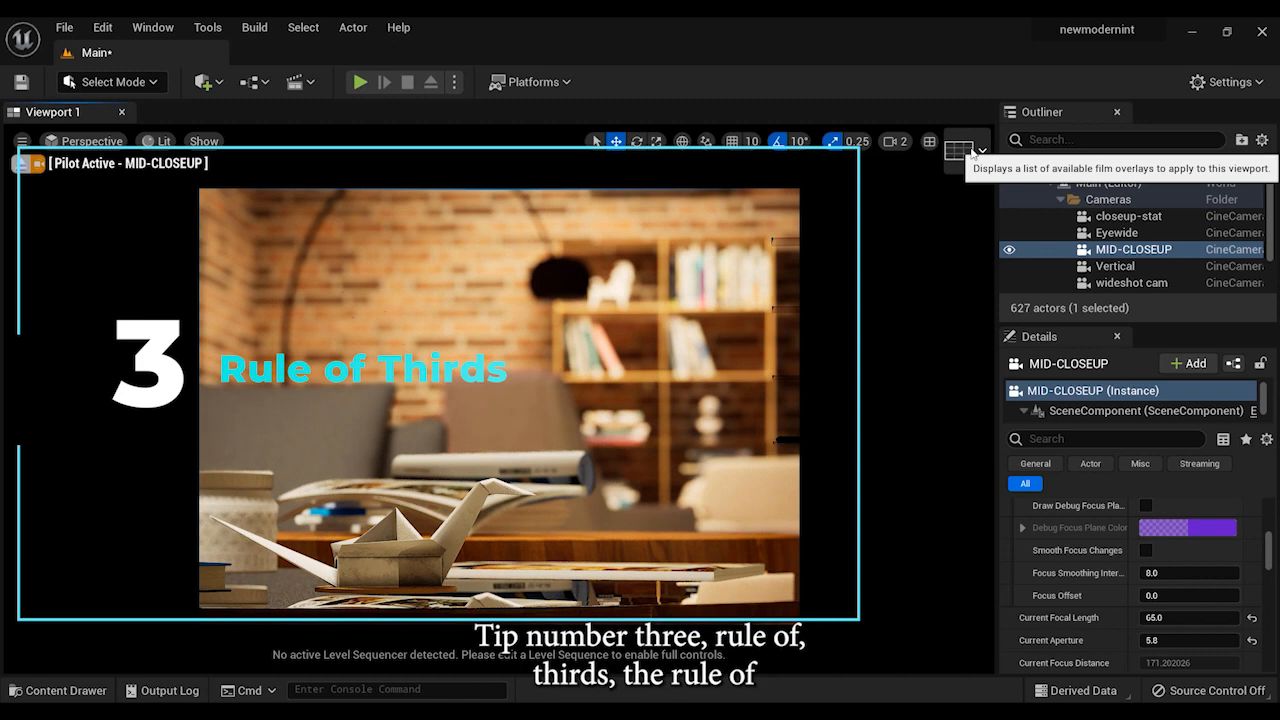
click(968, 152)
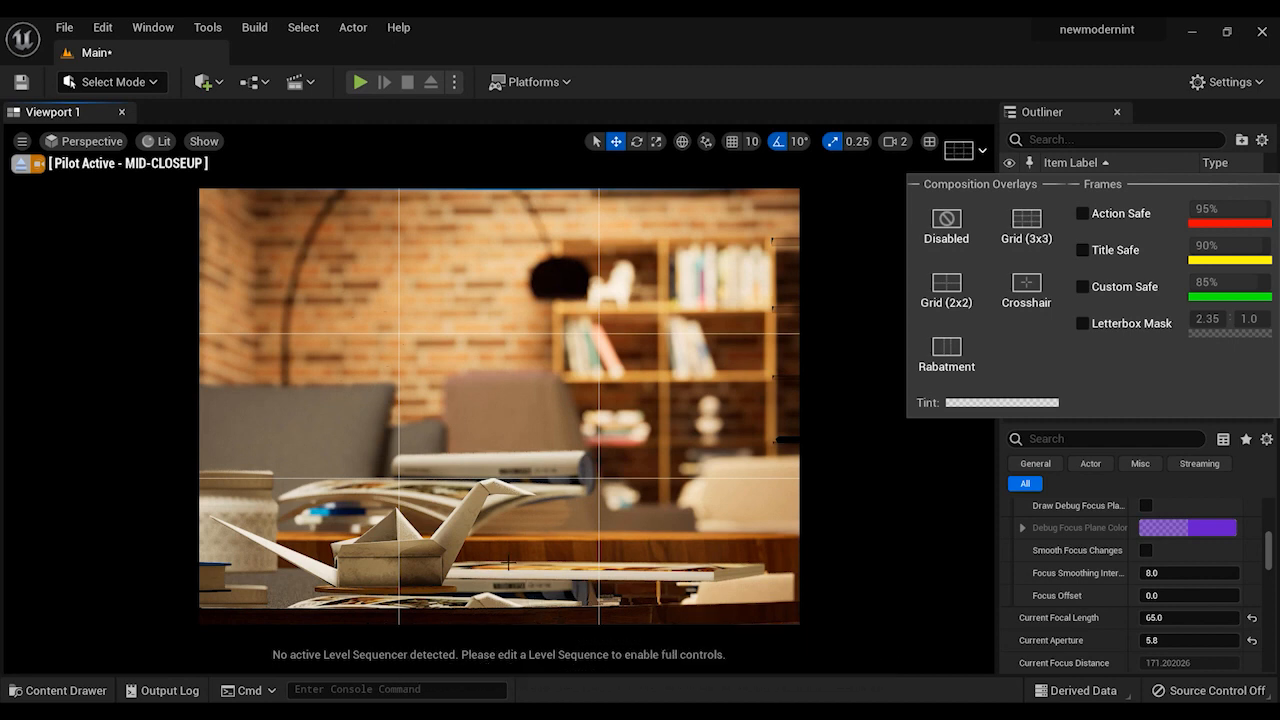
click(1132, 248)
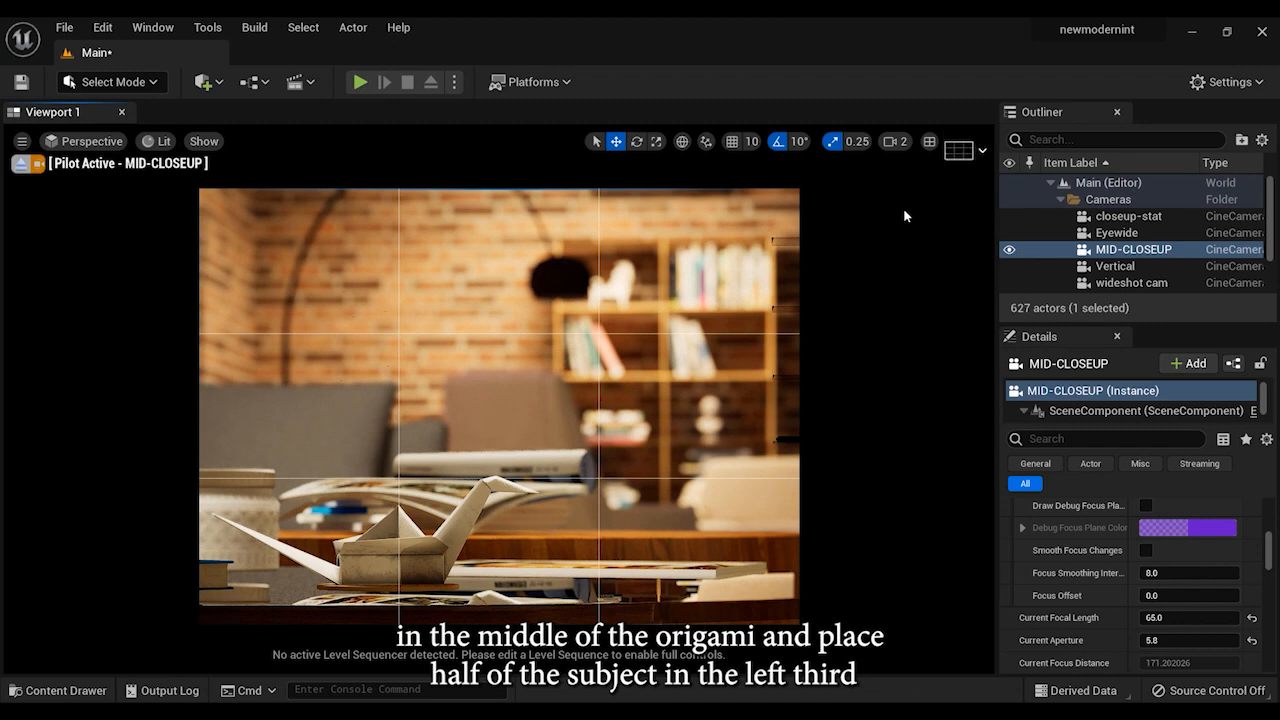
click(956, 140)
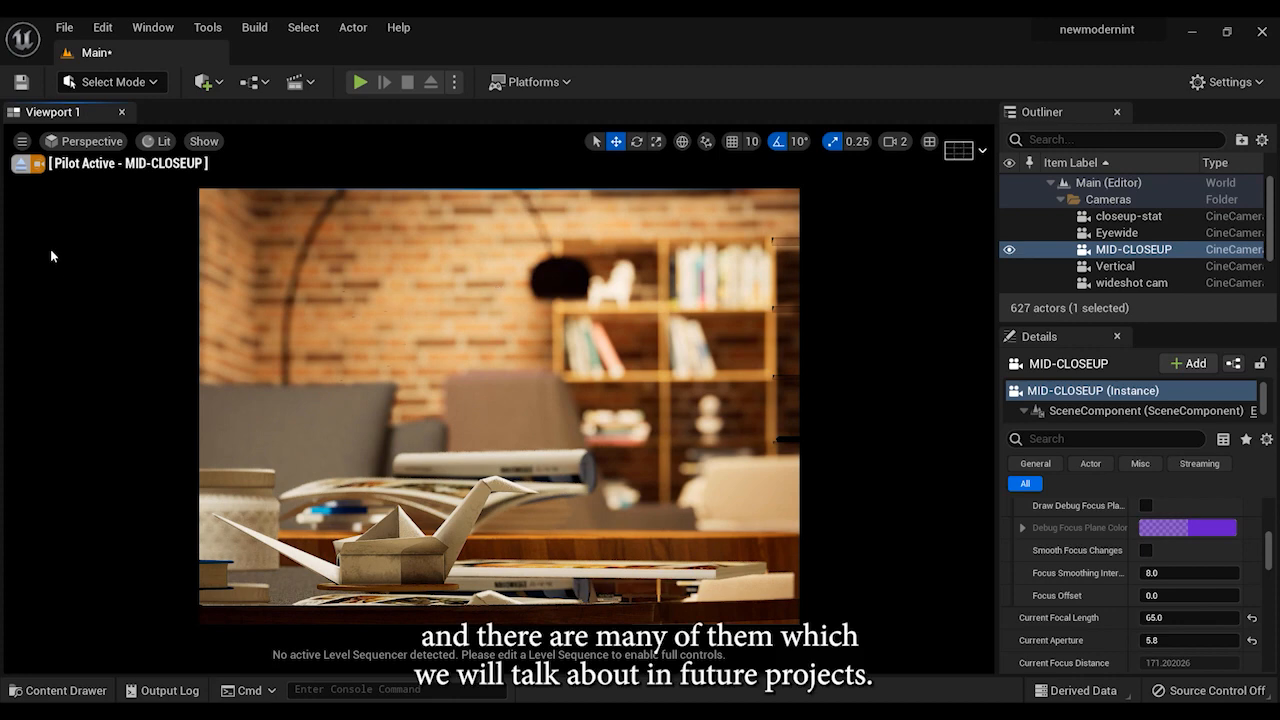
click(90, 140)
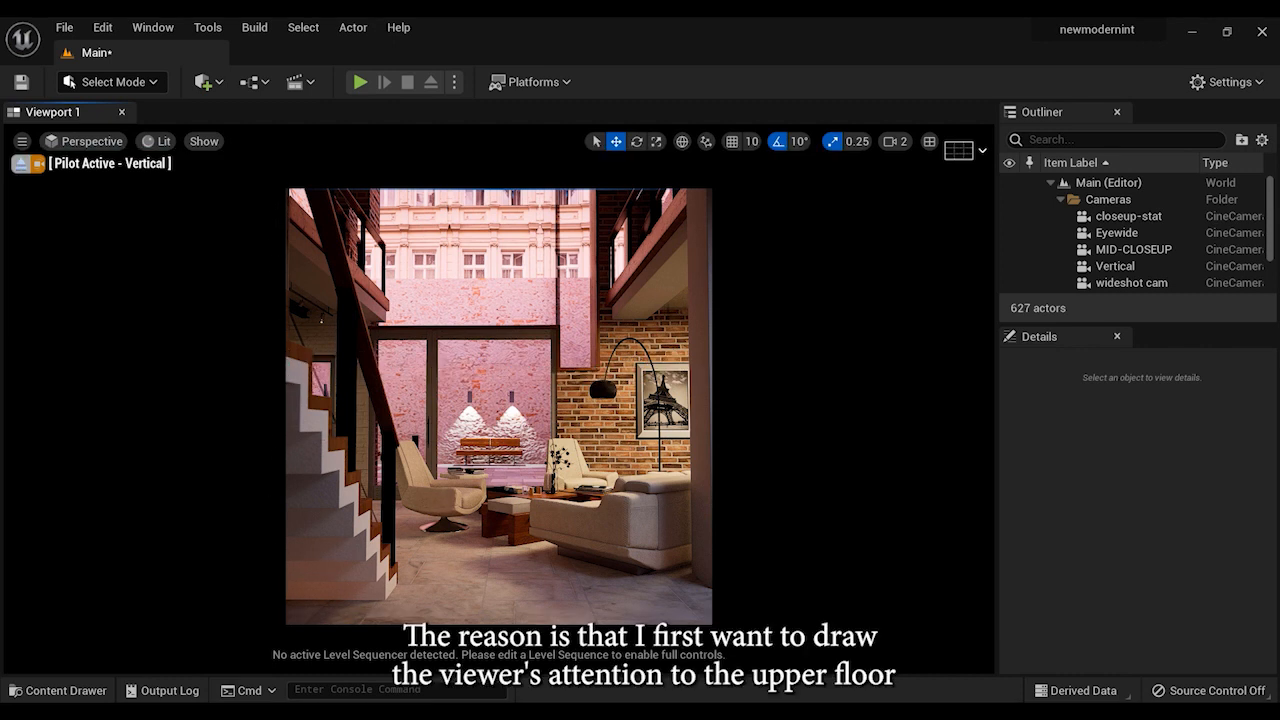
- Raise the Vertical camera's Current Aperture, entering 5.681242, to keep the shot sharp
click(1114, 266)
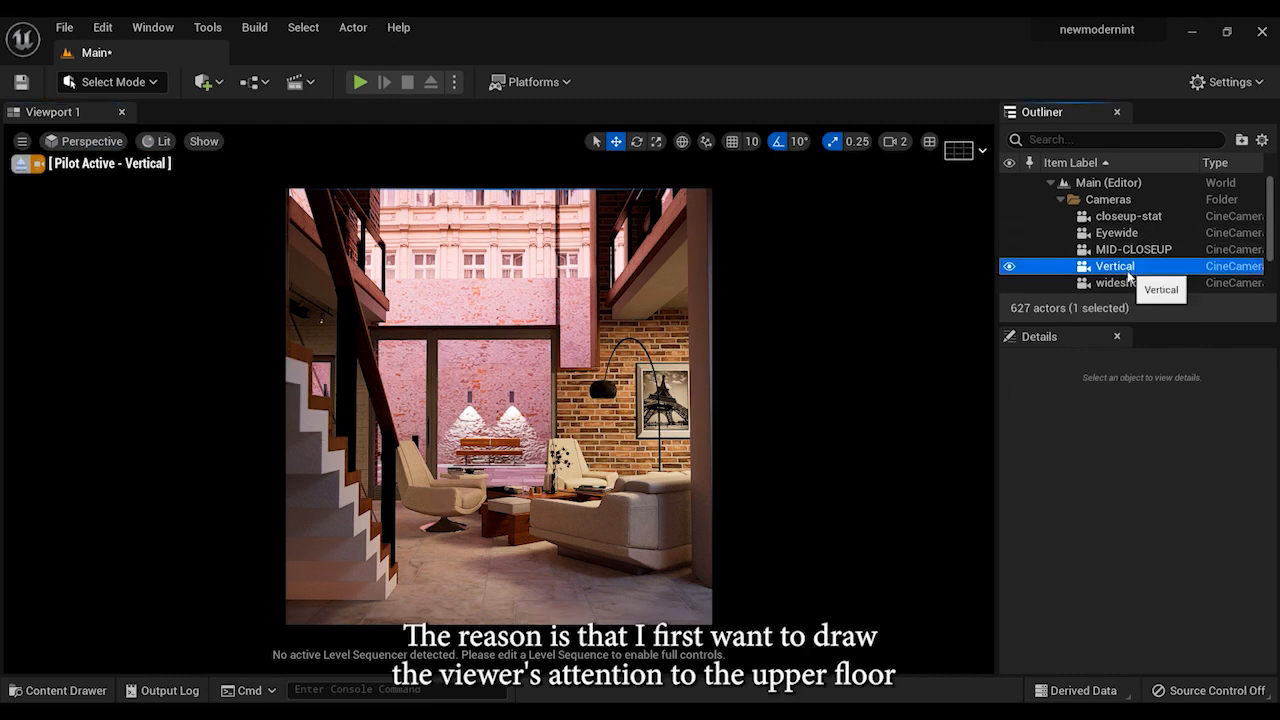
click(1116, 264)
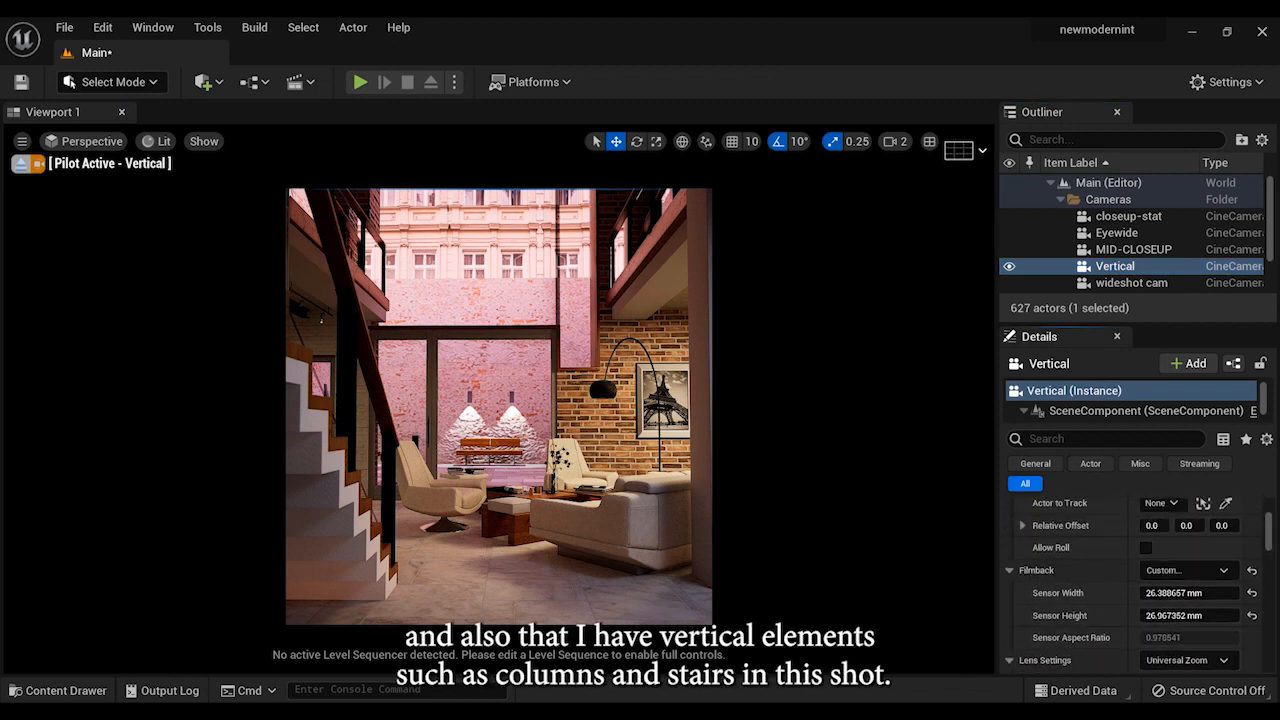
scroll(down, 3)
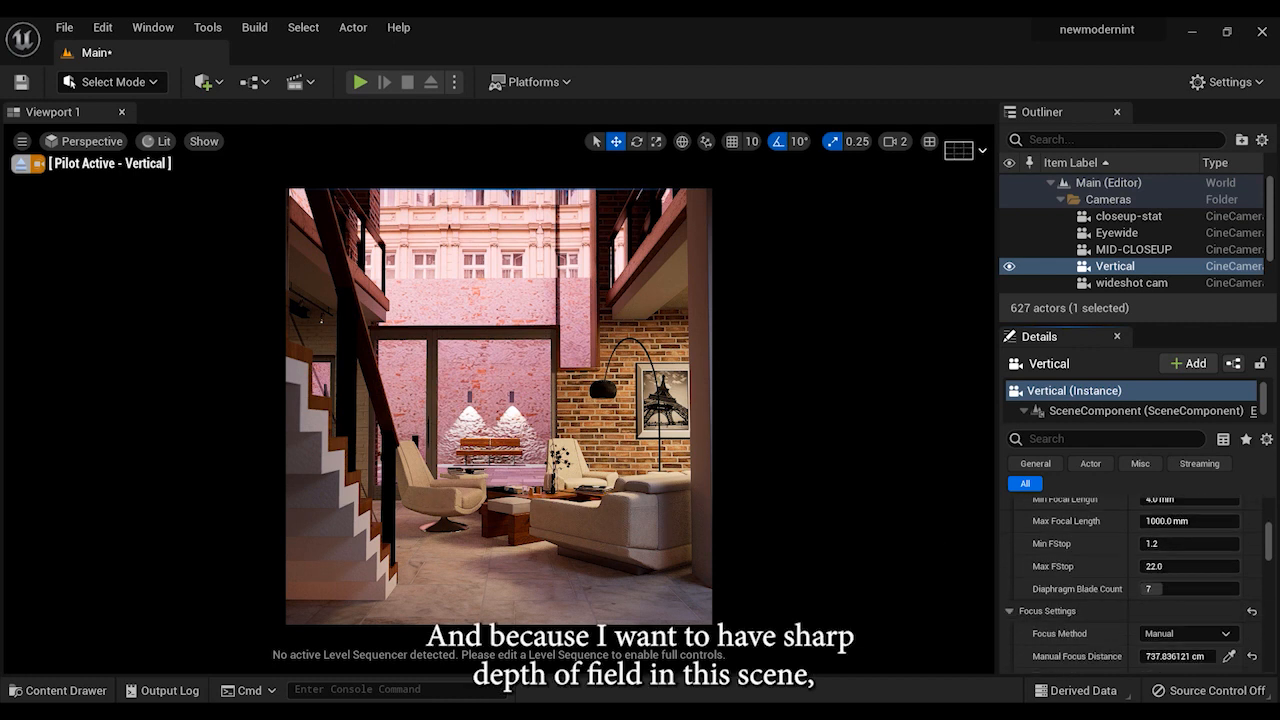
scroll(down, 3)
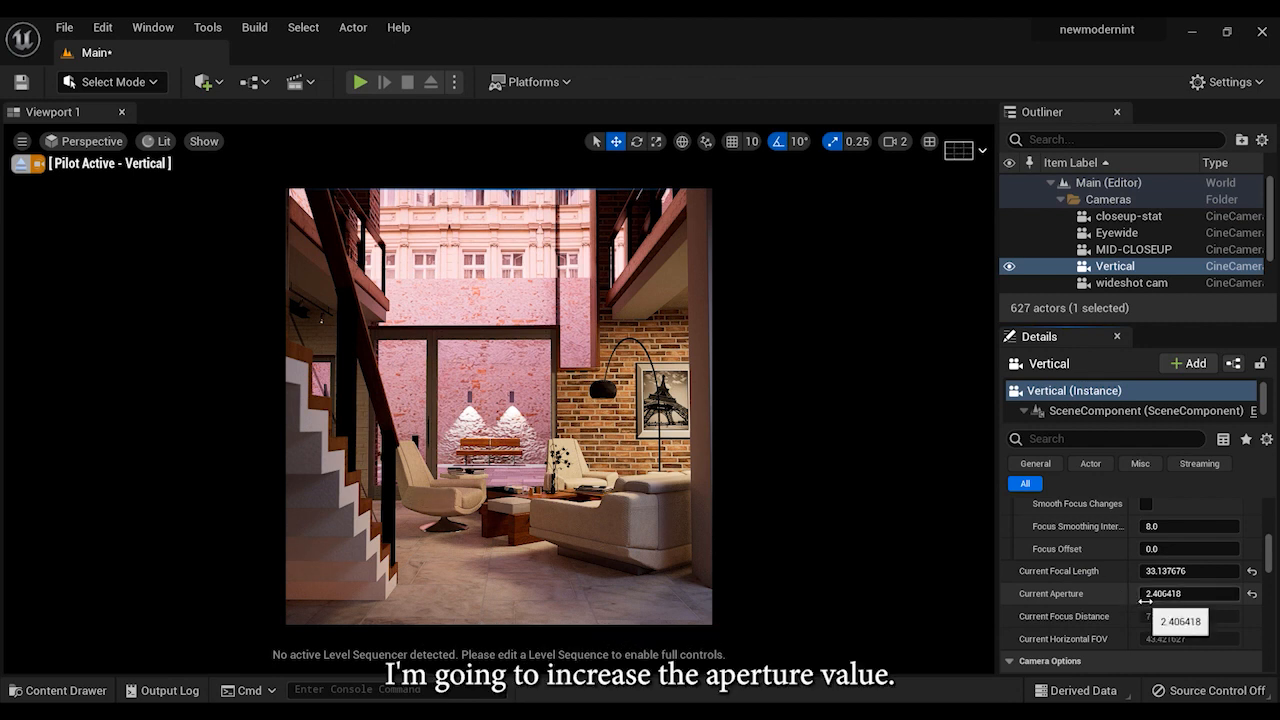
drag(1150, 592, 1230, 592)
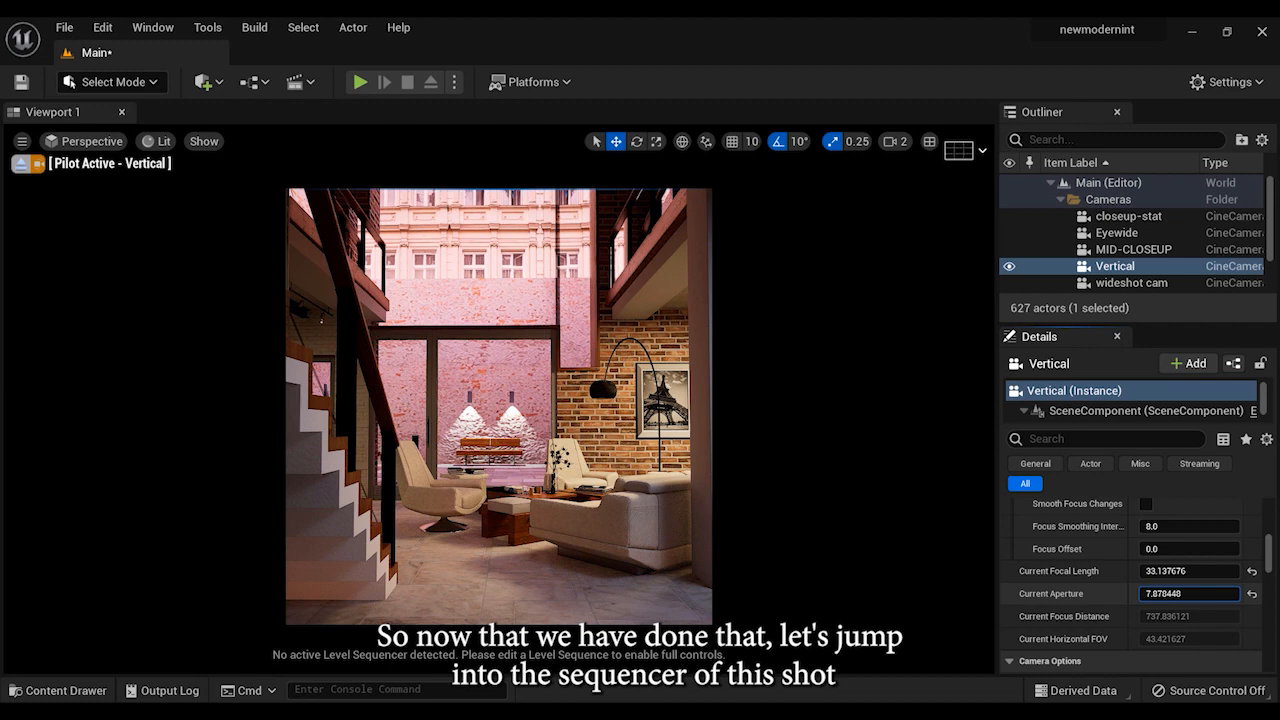
text(5.681242)
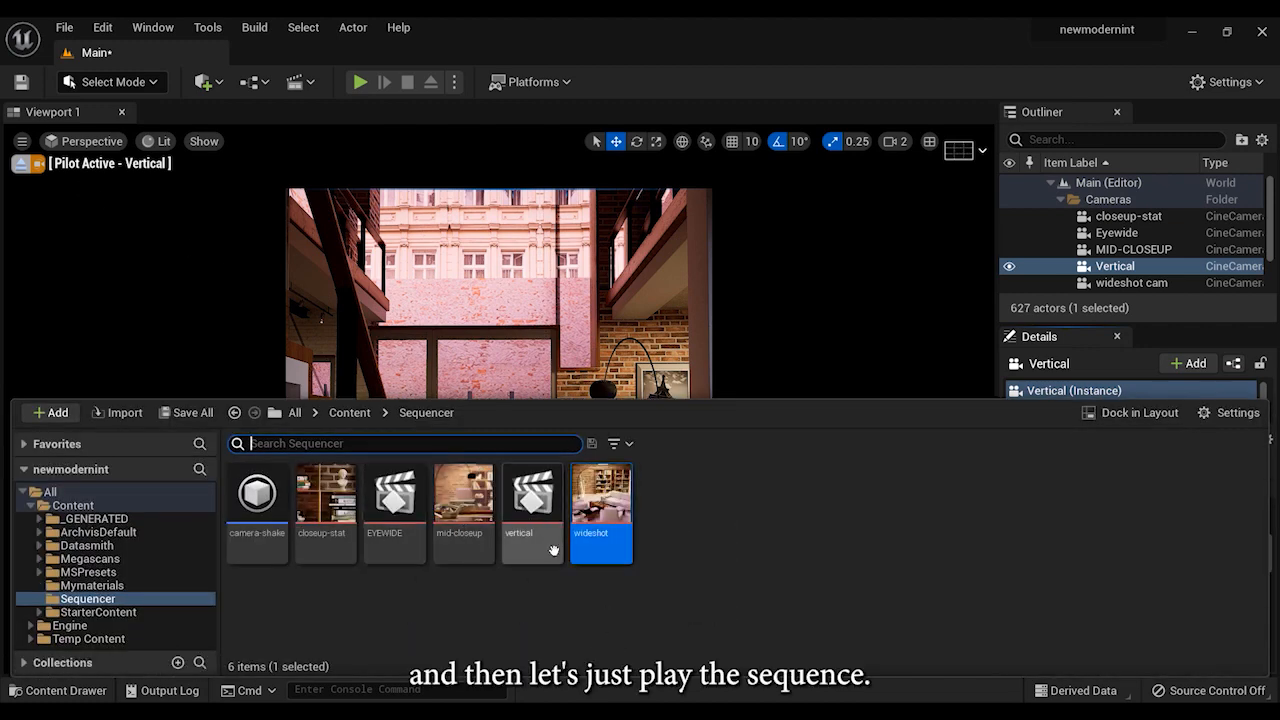
- Open the 'vertical' Level Sequence and play it through the Vertical camera
double_click(532, 494)
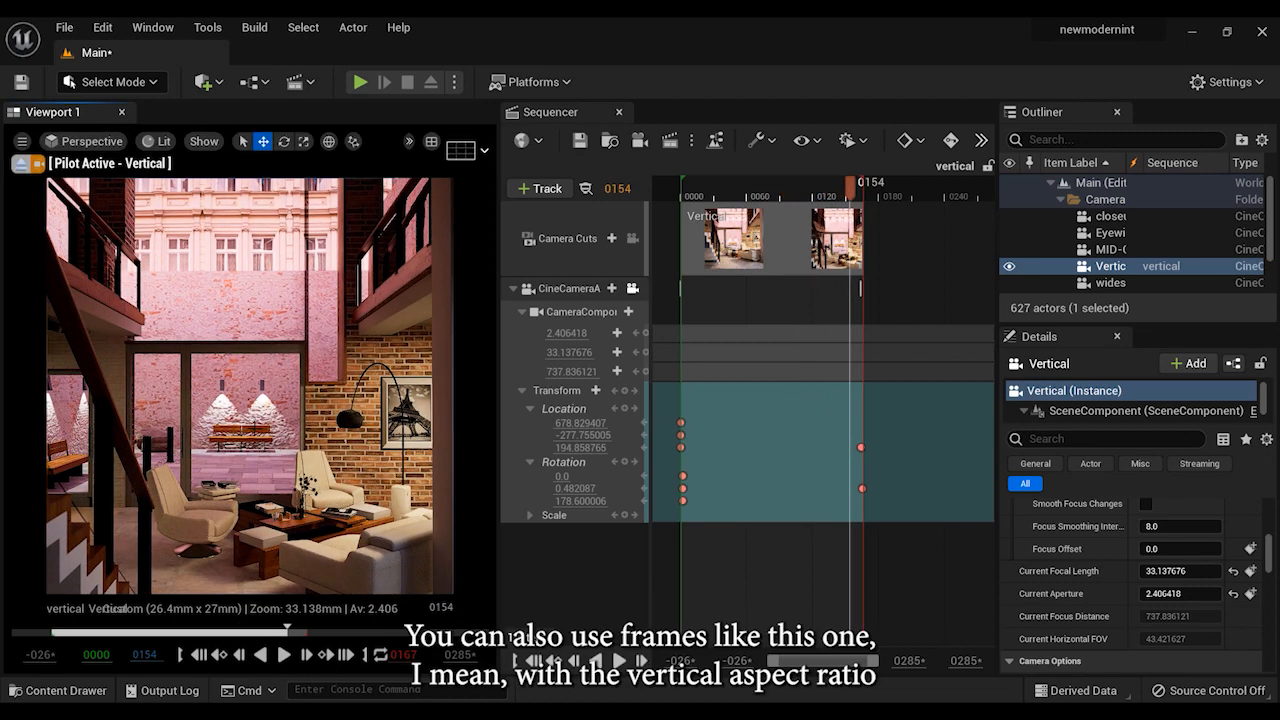
click(284, 656)
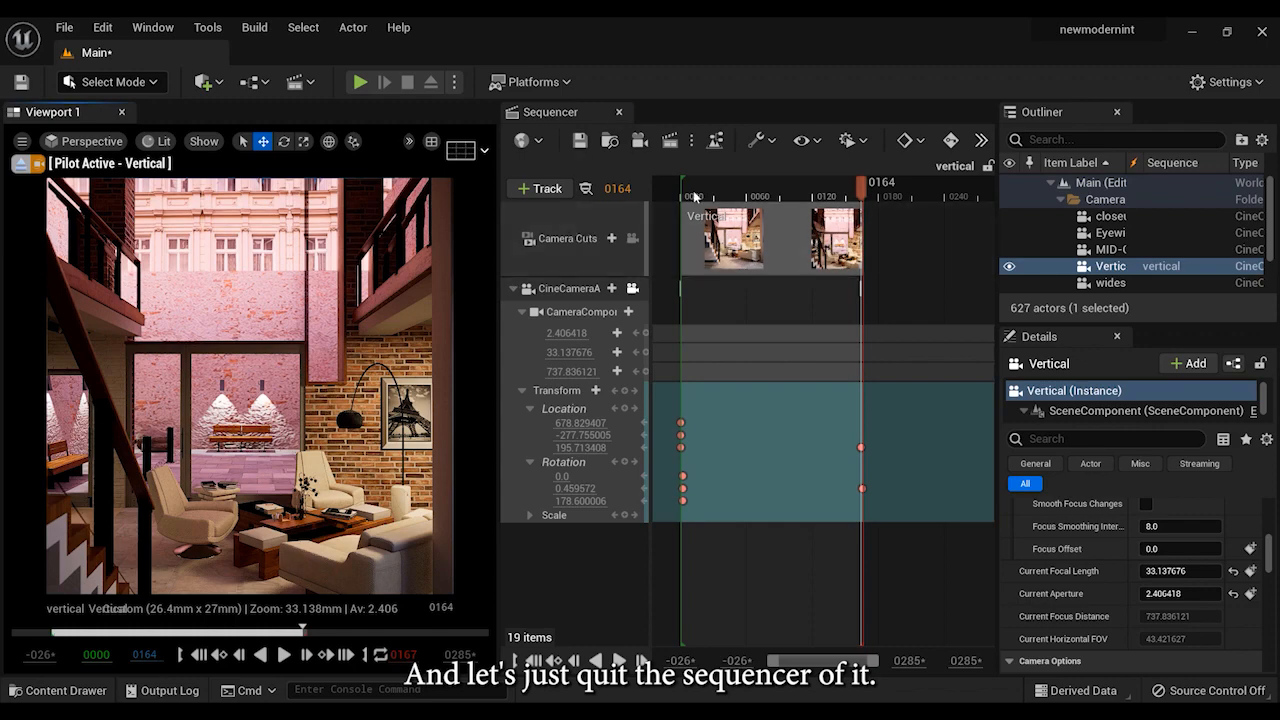
- Close the vertical sequence to return to the free editor view of the room
click(620, 112)
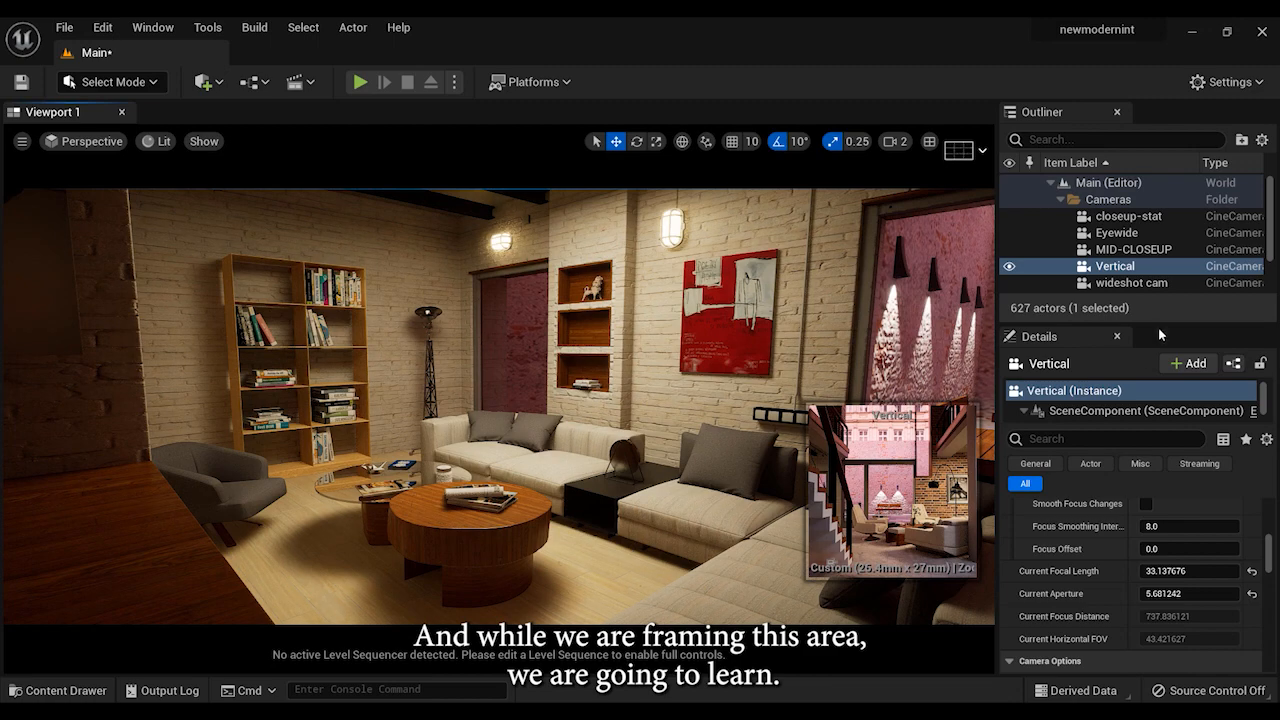
- Pilot the Eyewide camera for an eye-level room view and browse its Details
click(1116, 232)
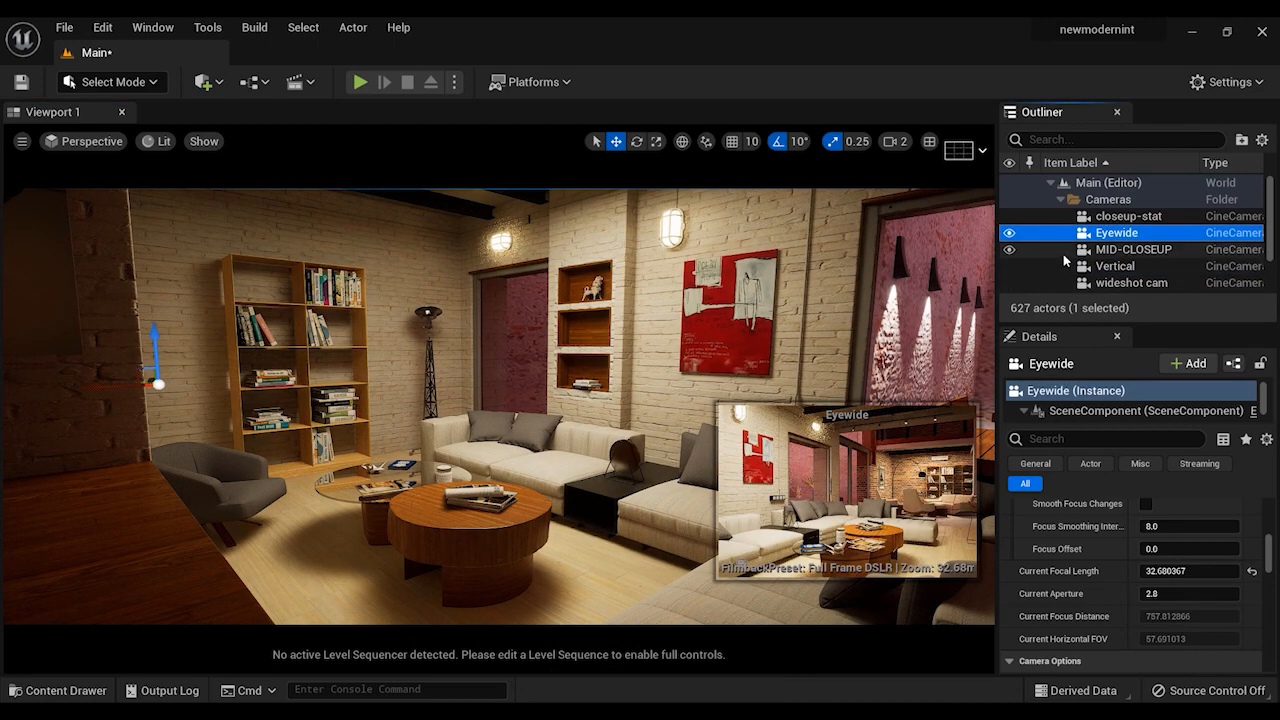
click(90, 140)
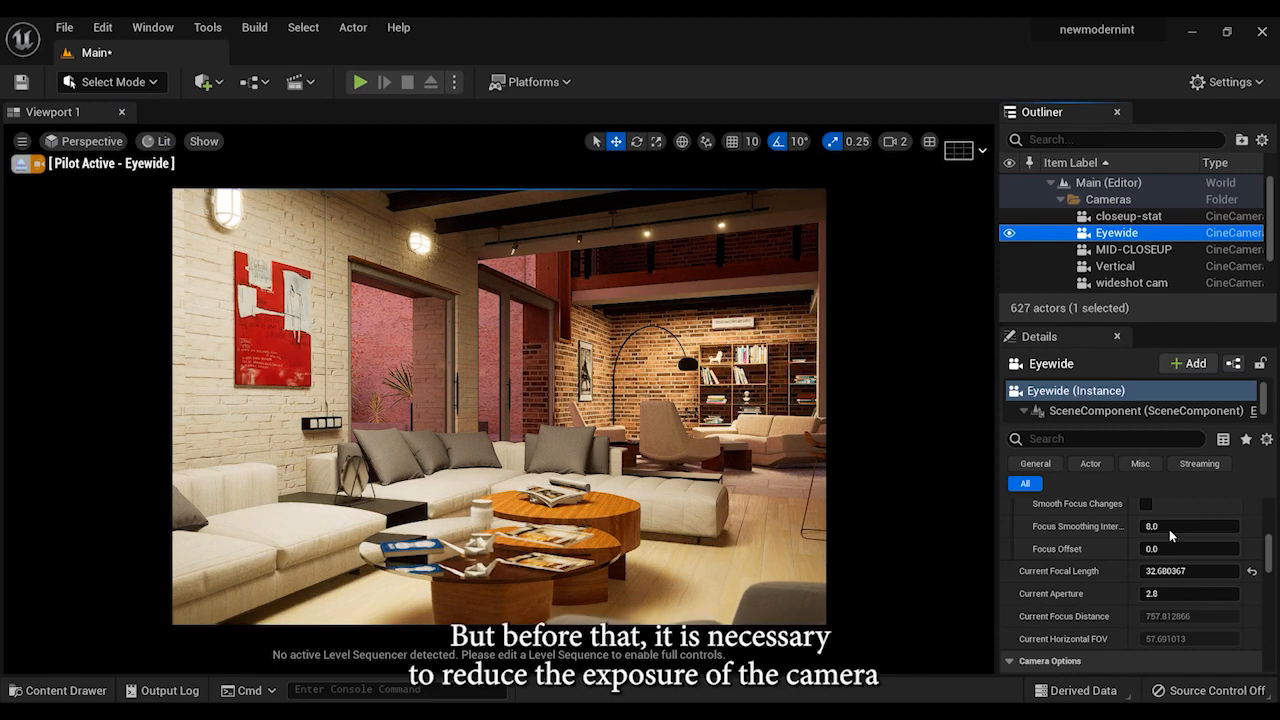
scroll(down, 3)
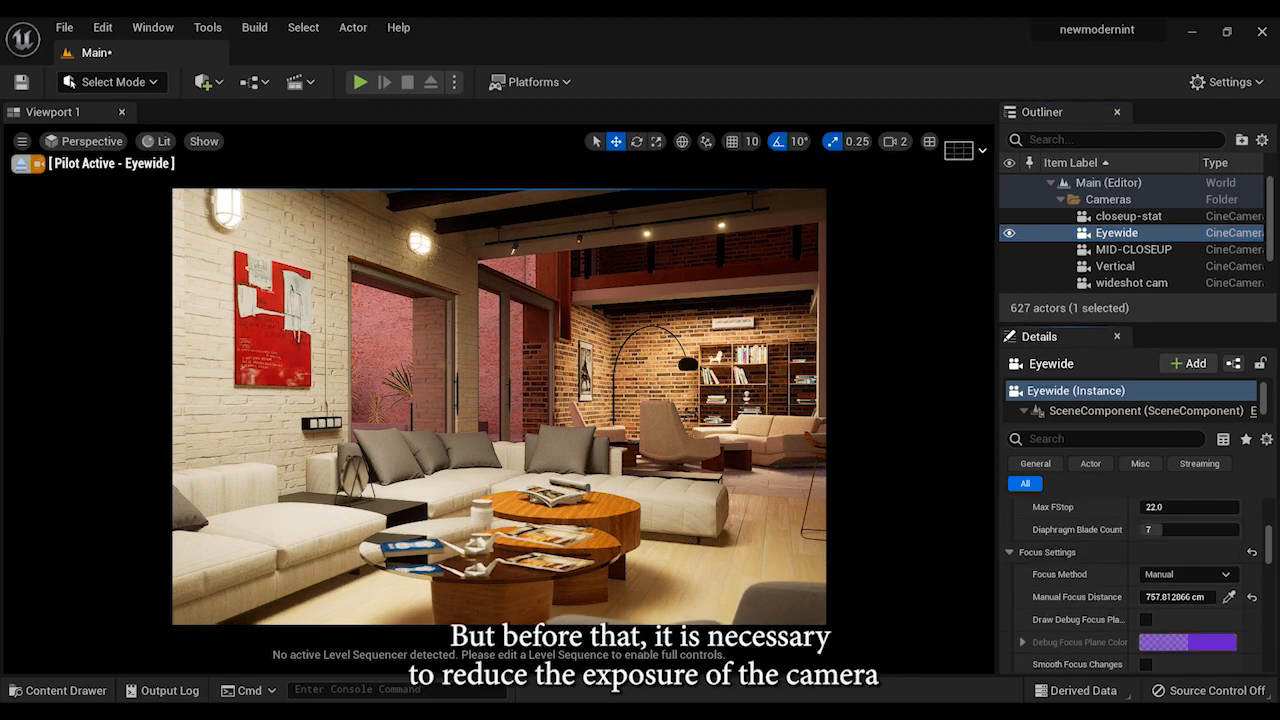
scroll(down, 3)
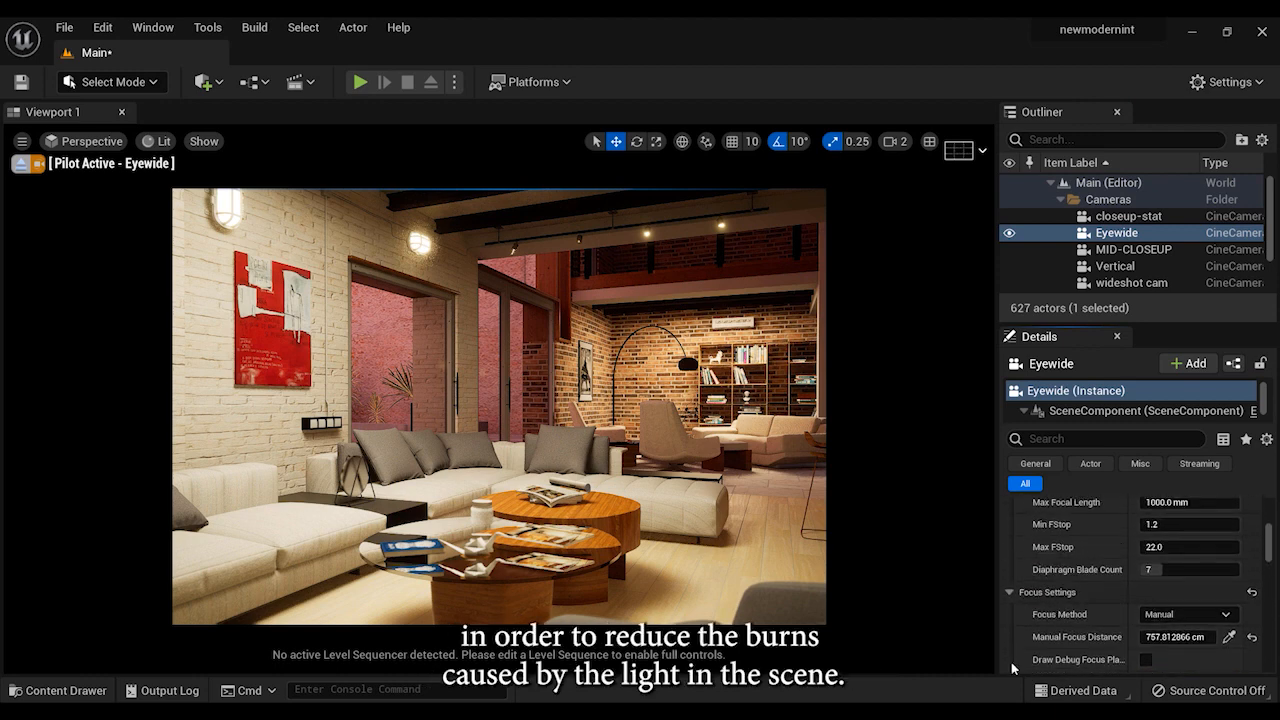
scroll(down, 3)
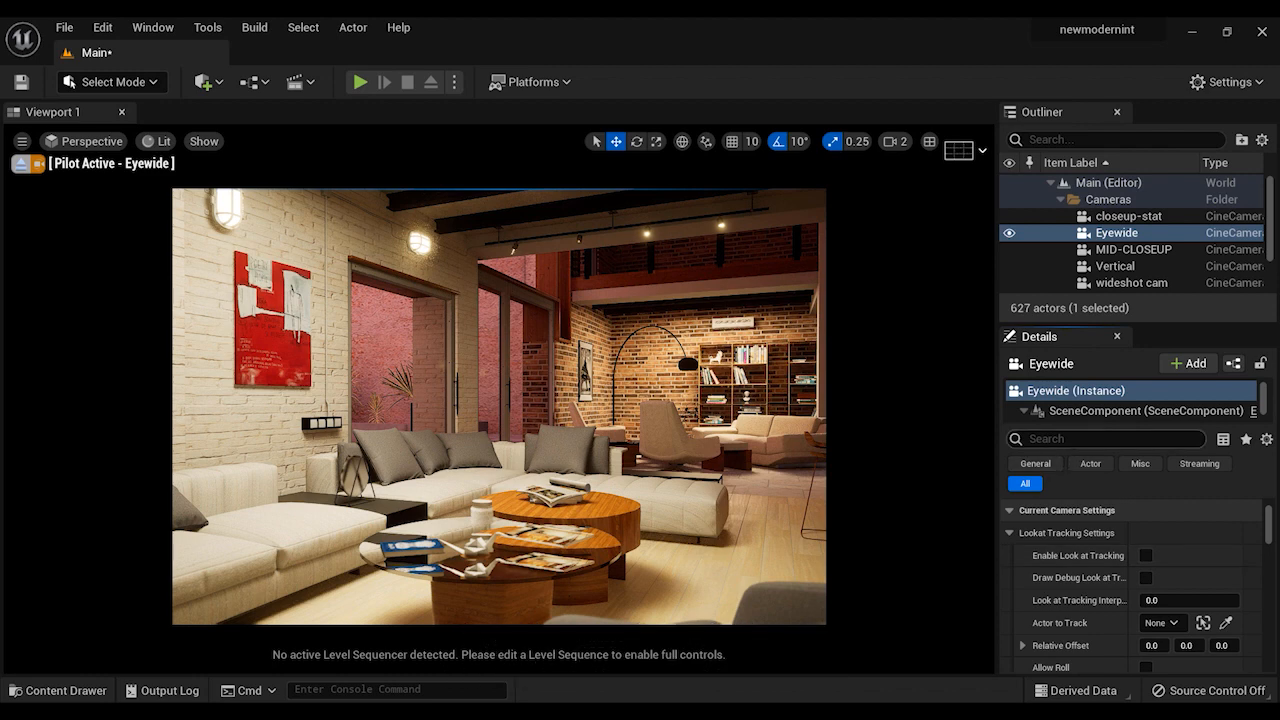
- Set the Eyewide camera's Exposure Compensation to -0.7 to tame the bright lights
text(exp)
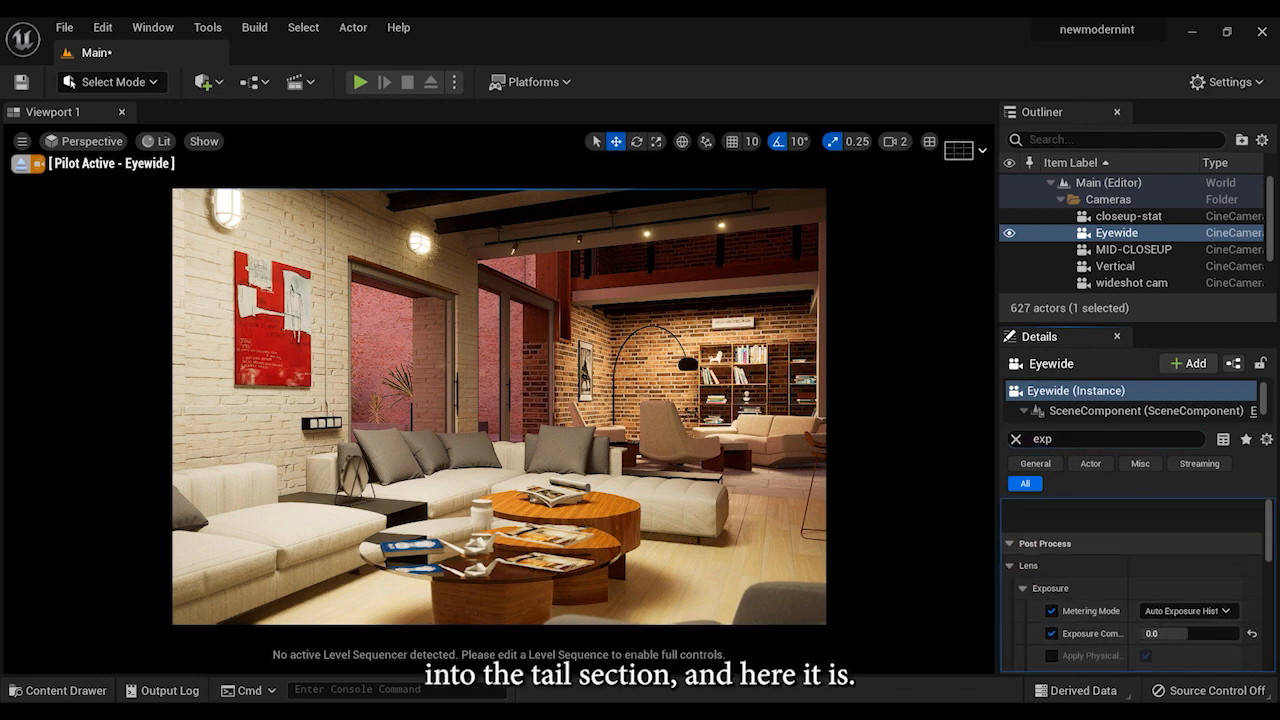
scroll(down, 3)
text(-0.5)
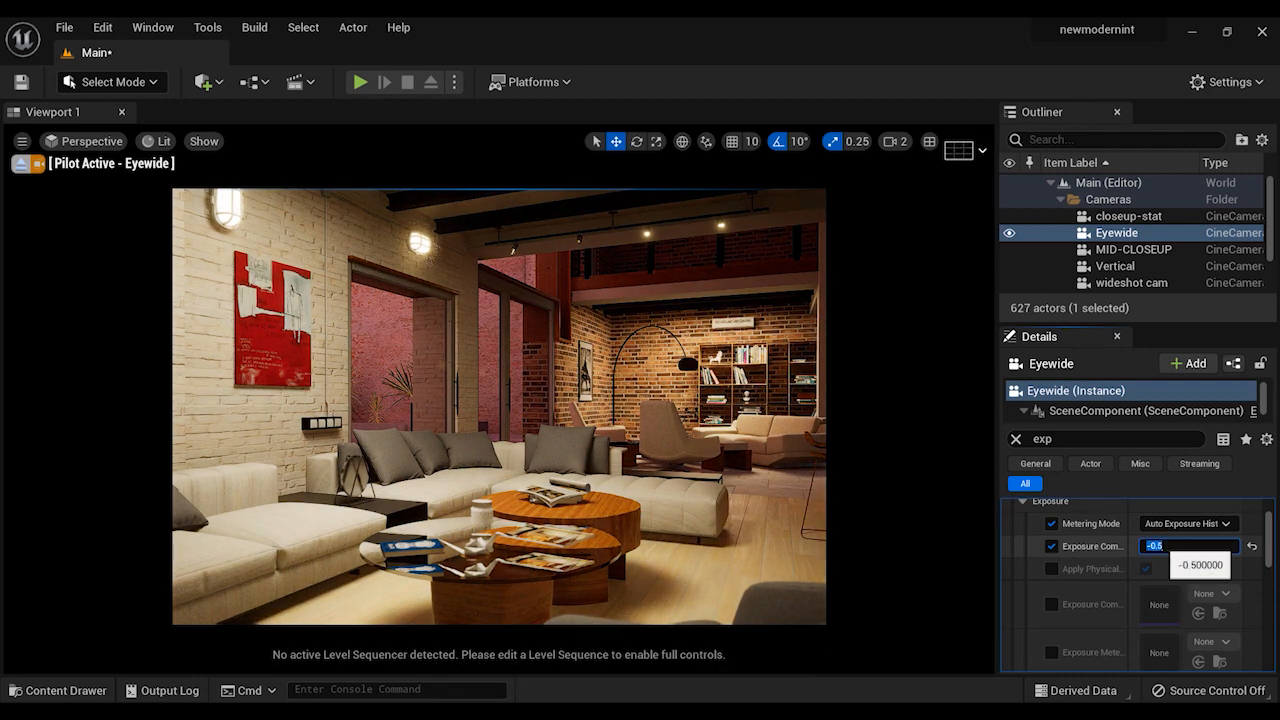
text(-0.7)
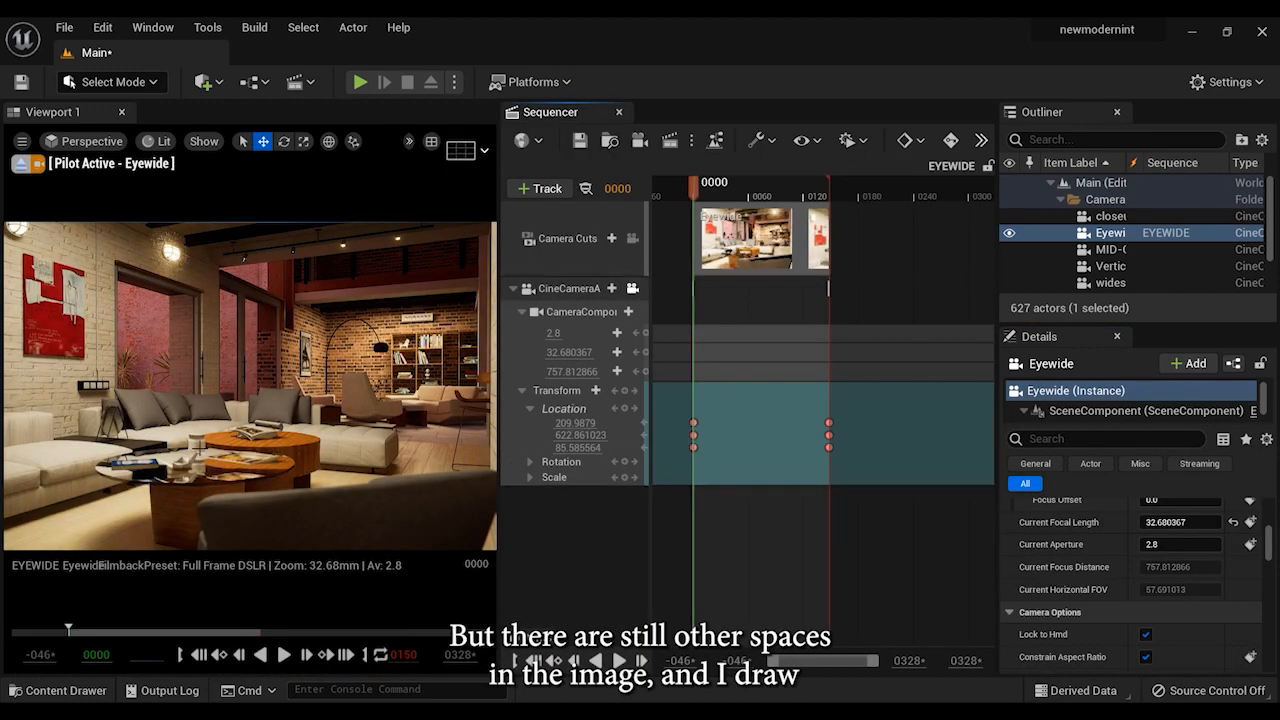
- Preview the Eyewide sequence's slow camera move, then close the sequence
click(284, 656)
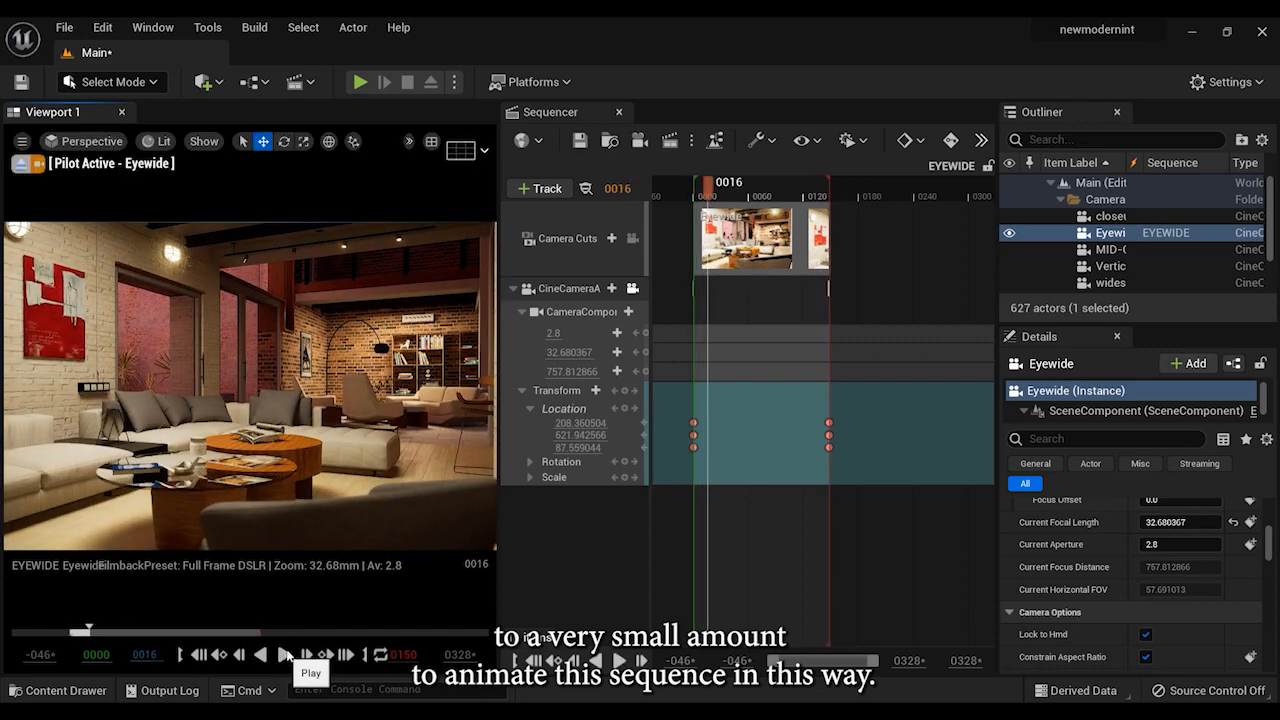
click(620, 112)
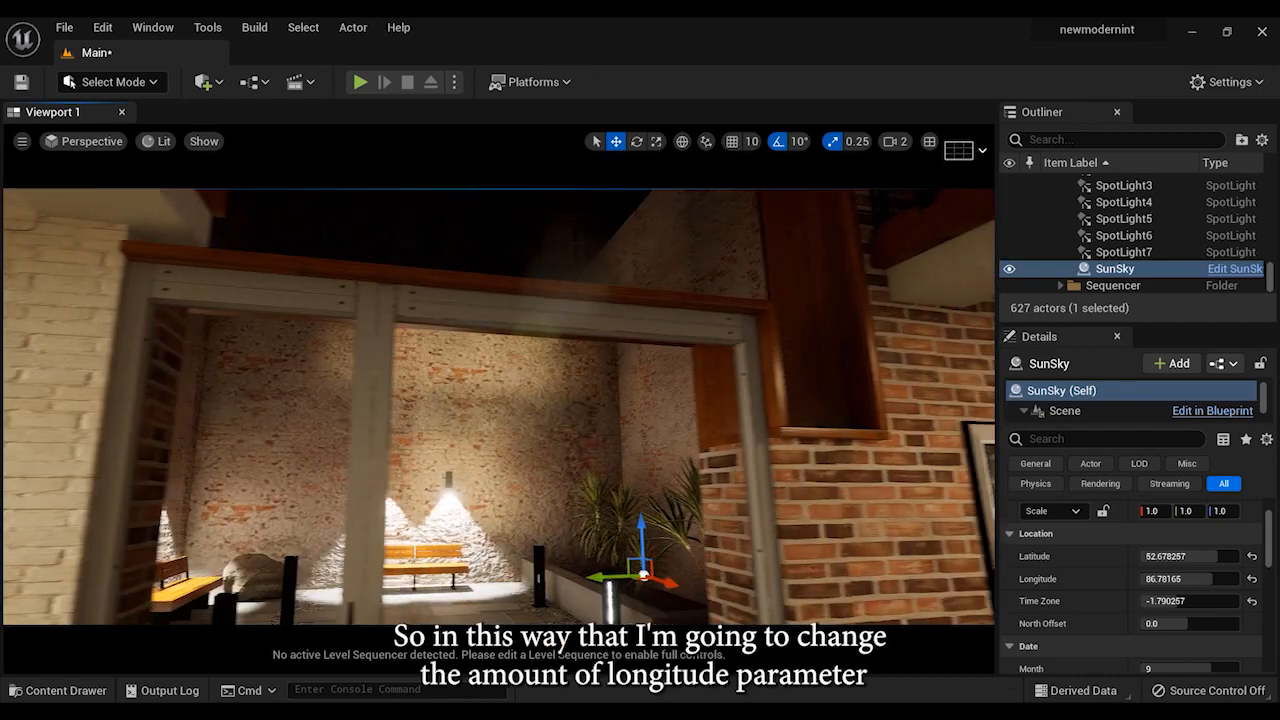
- Enter a new SunSky longitude value so the sun shifts away from the interior
text(161.632297)
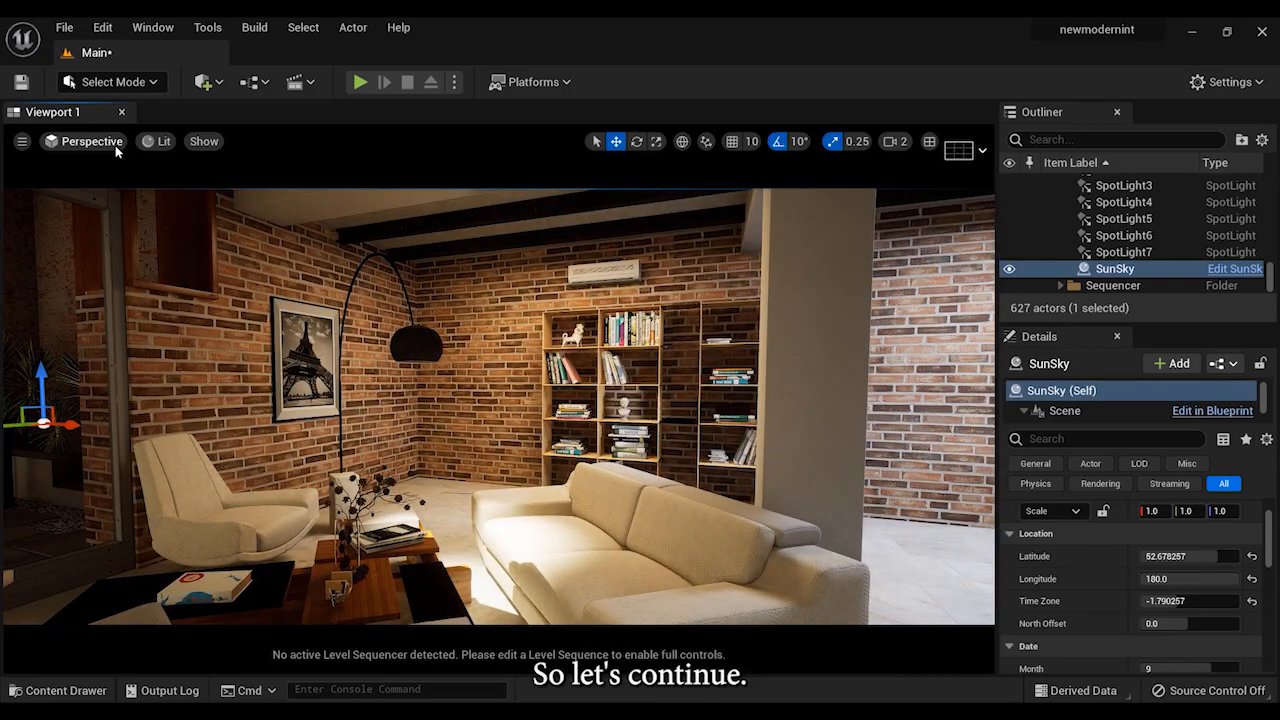
- Look through the closeup-stat camera at the shelf statue and add Viewport 2 beside it
click(90, 140)
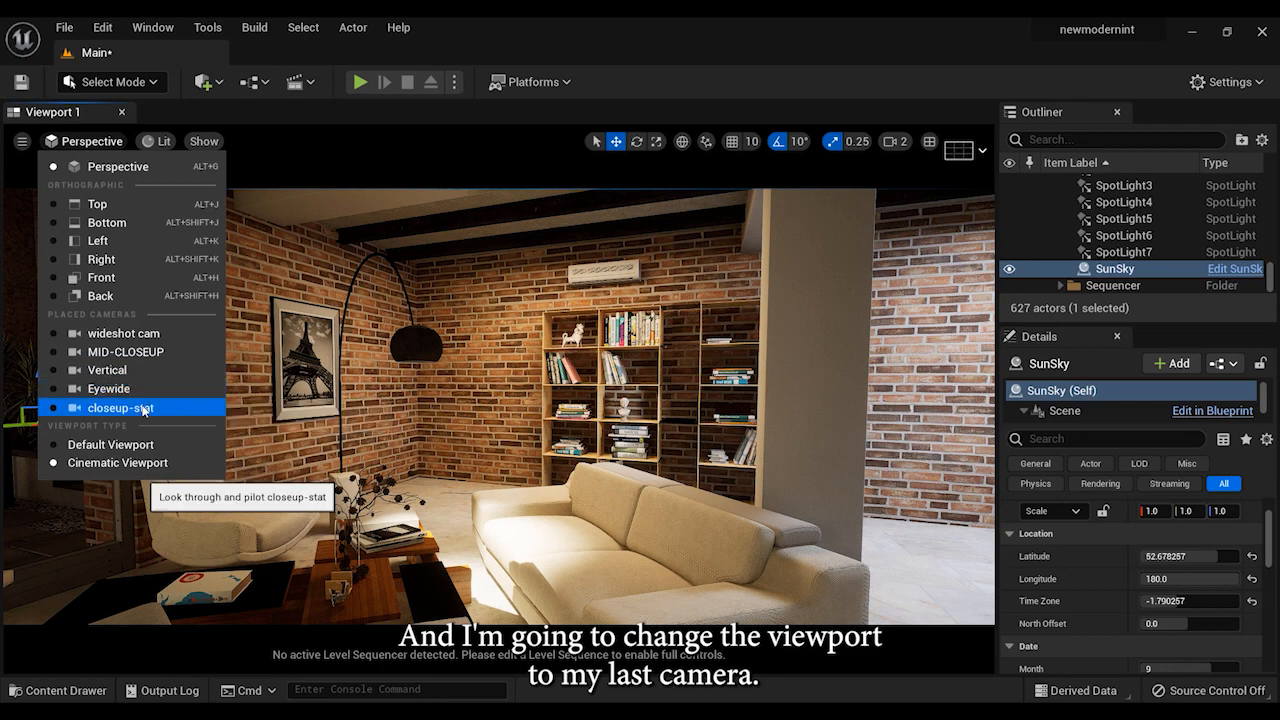
click(118, 408)
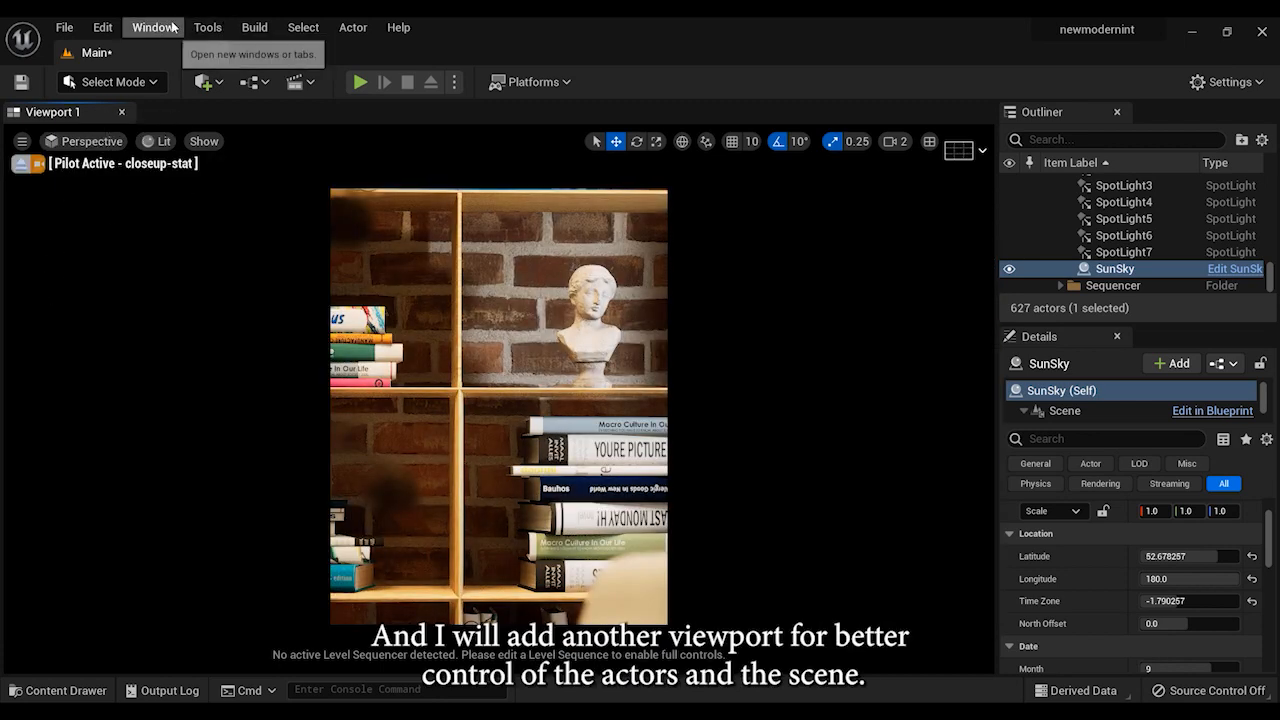
click(152, 28)
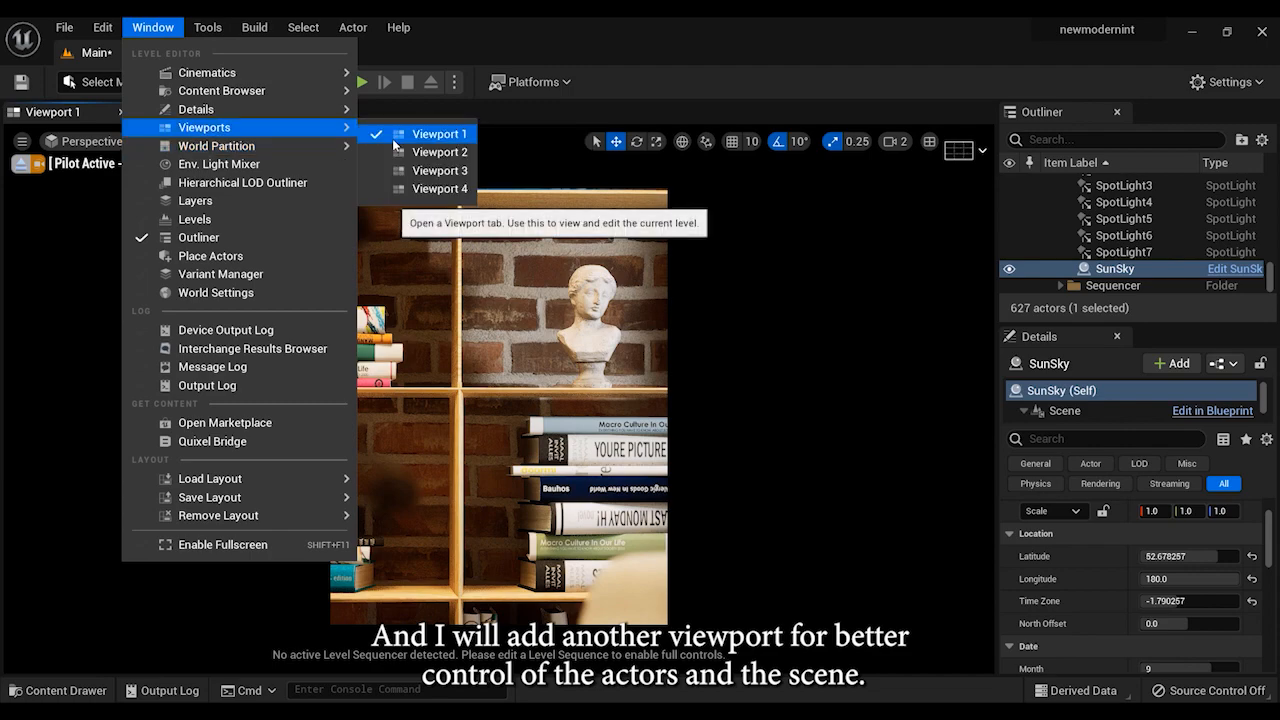
click(440, 152)
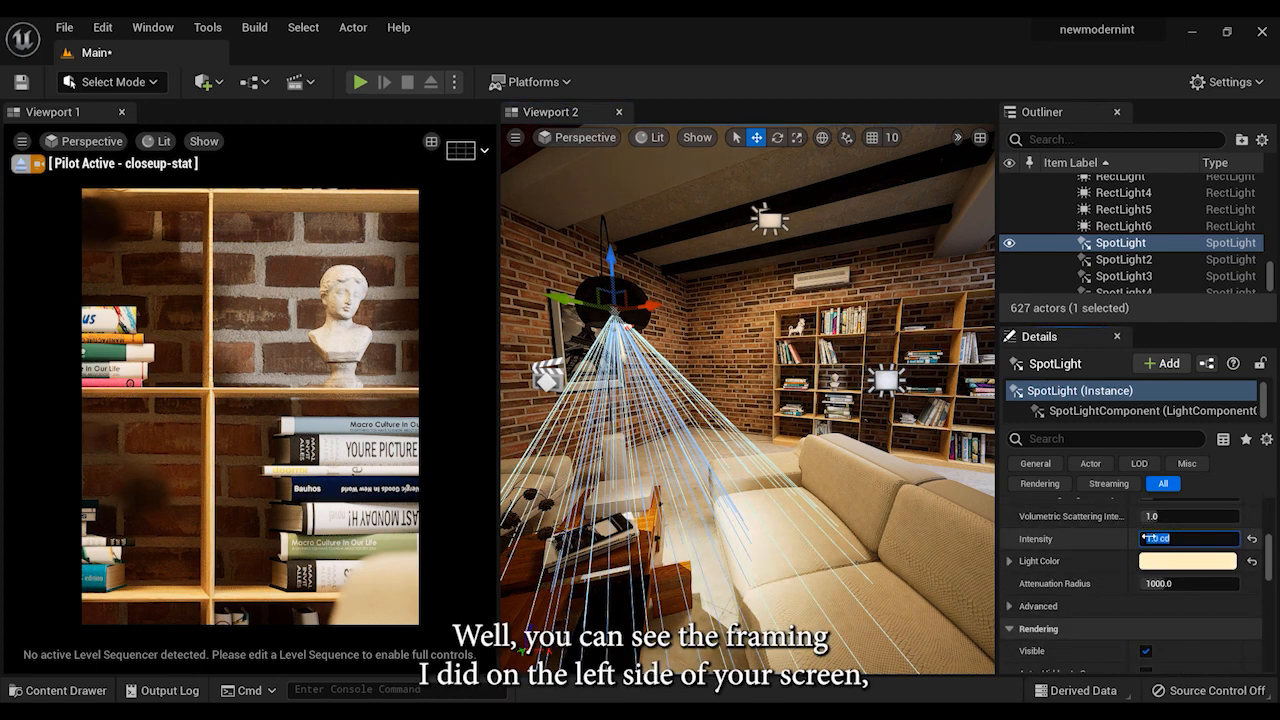
- Lower the shelf stage lights' intensities to 0.1 and RectLight4 to 0.3 cd
click(1122, 192)
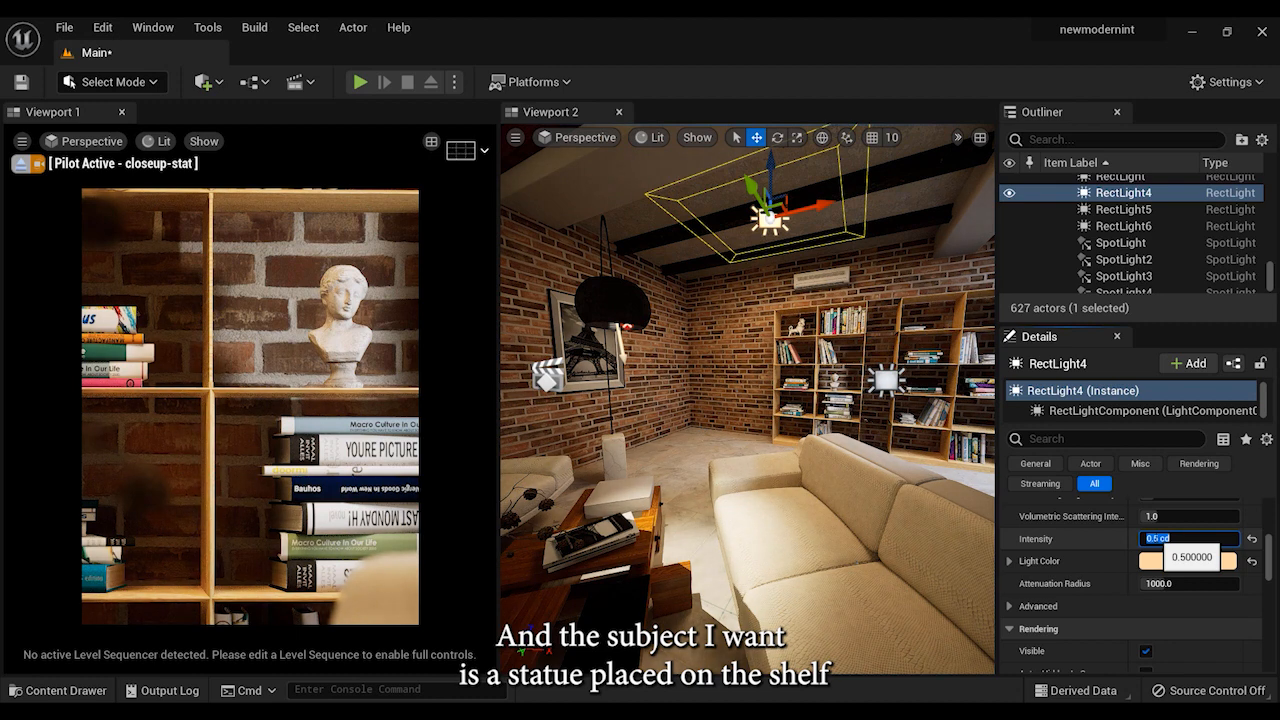
text(0.1)
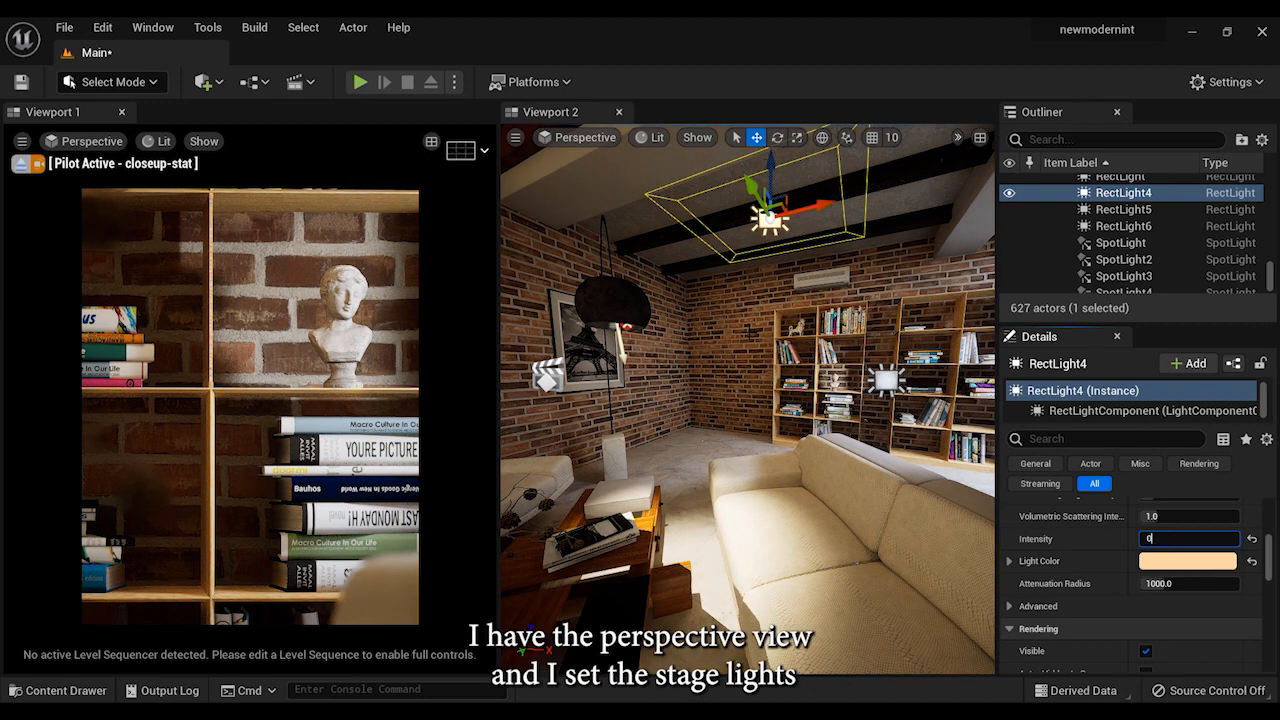
text(0.3 cd)
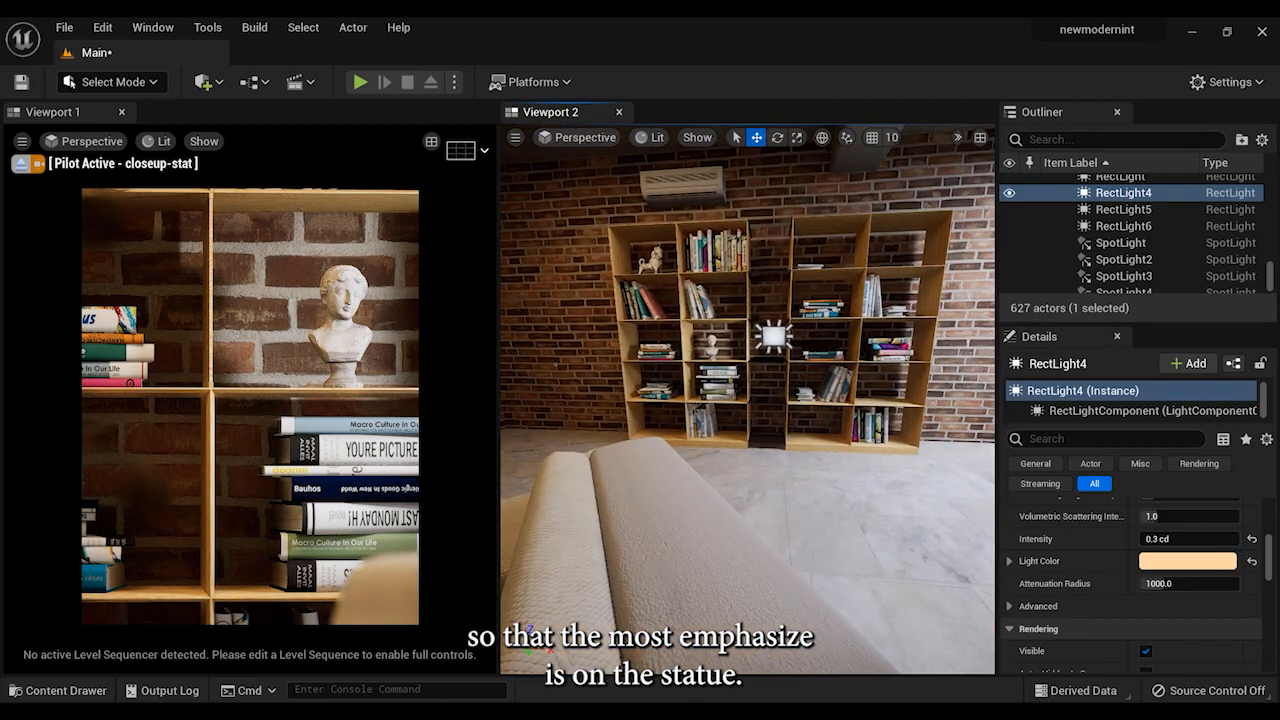
click(1124, 226)
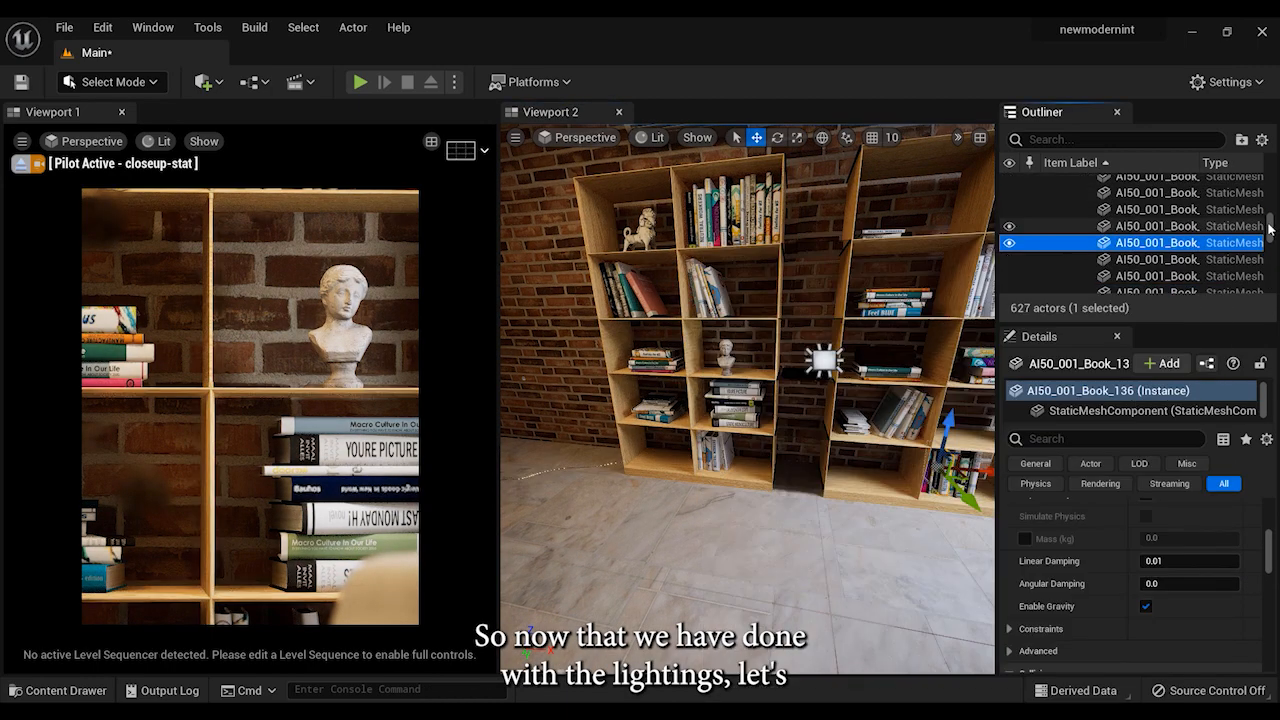
- Select the closeup-stat camera and reach its lens and focus settings in Details
click(1128, 216)
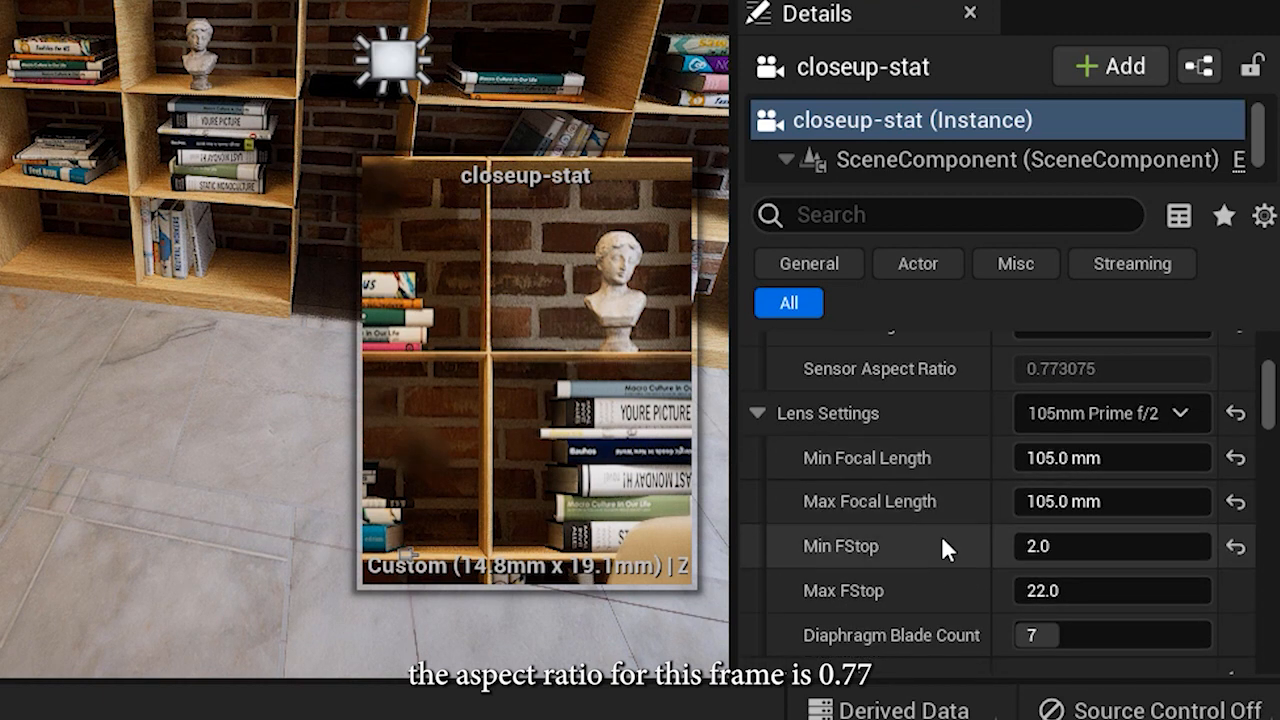
scroll(down, 3)
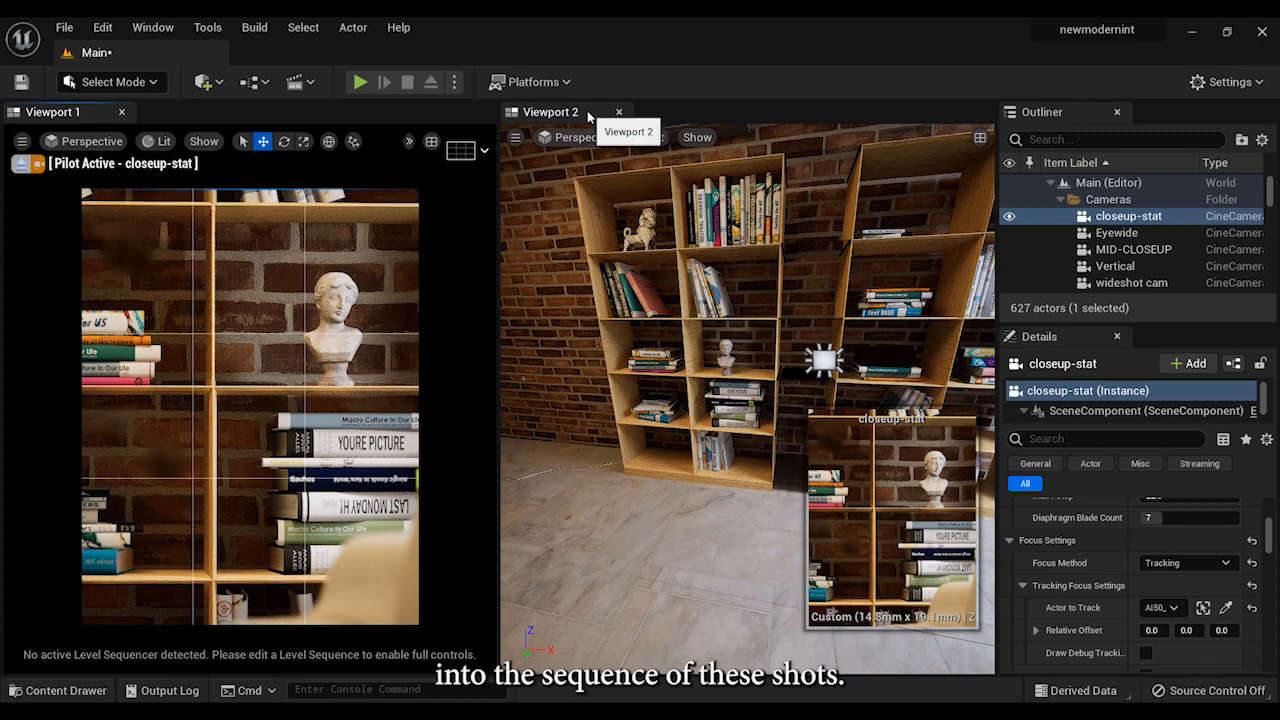
- Close Viewport 2, scrub the closeup-stat sequence timeline and play the shot
click(620, 112)
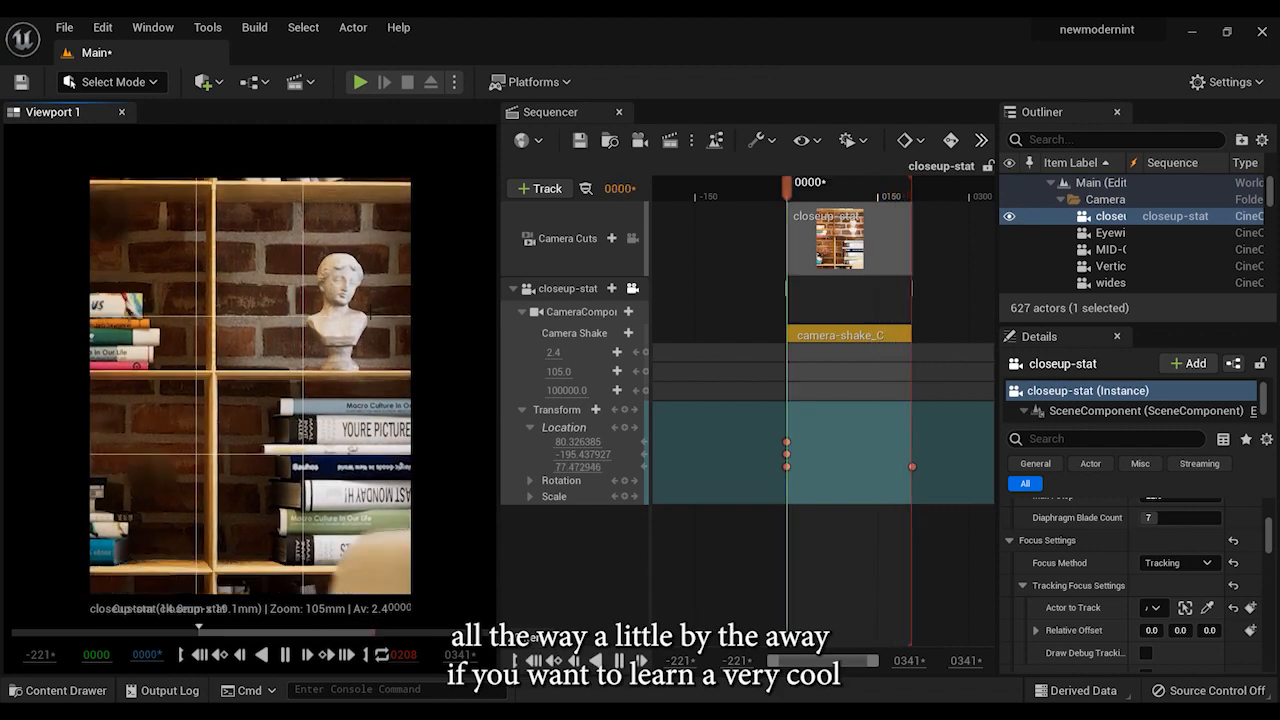
drag(786, 180, 848, 180)
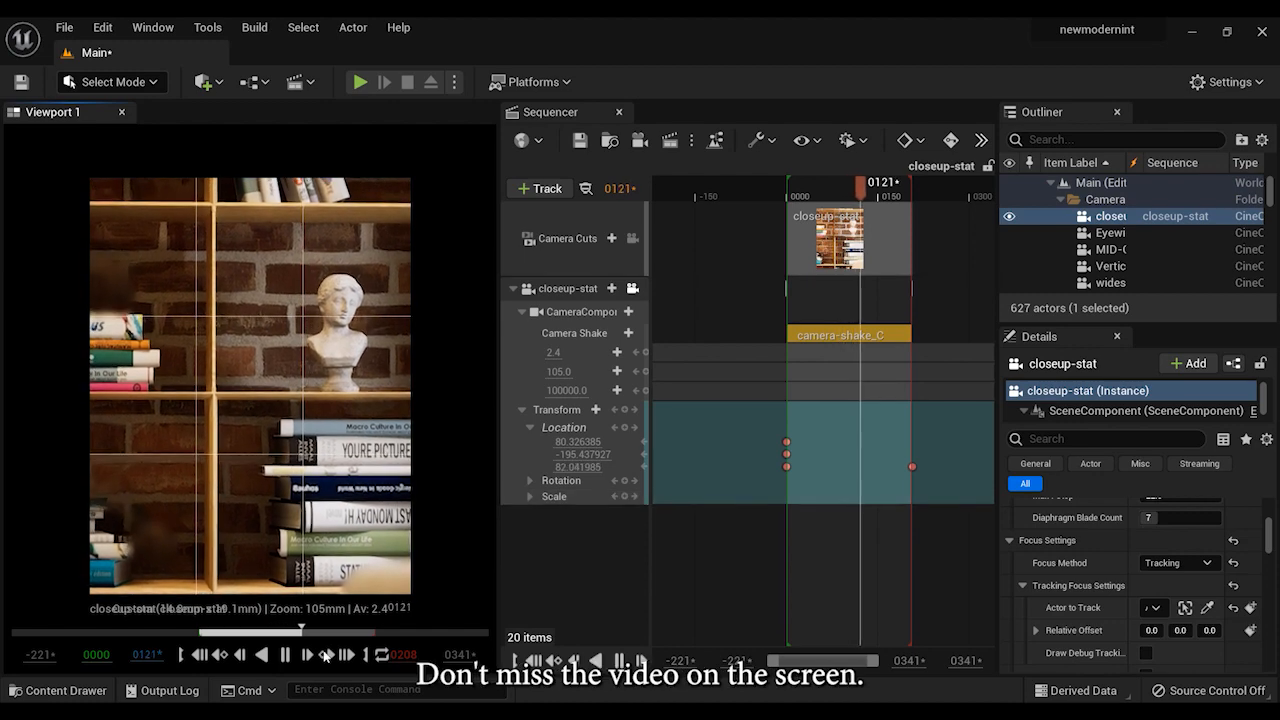
click(290, 654)
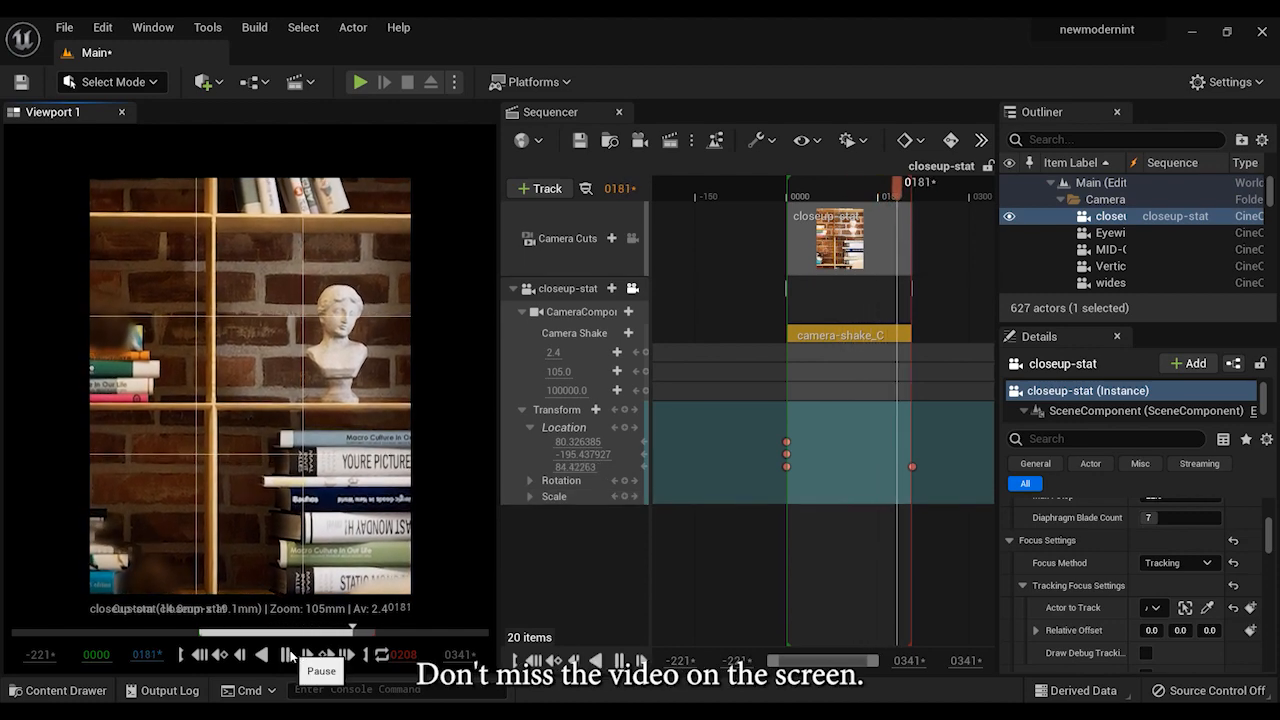